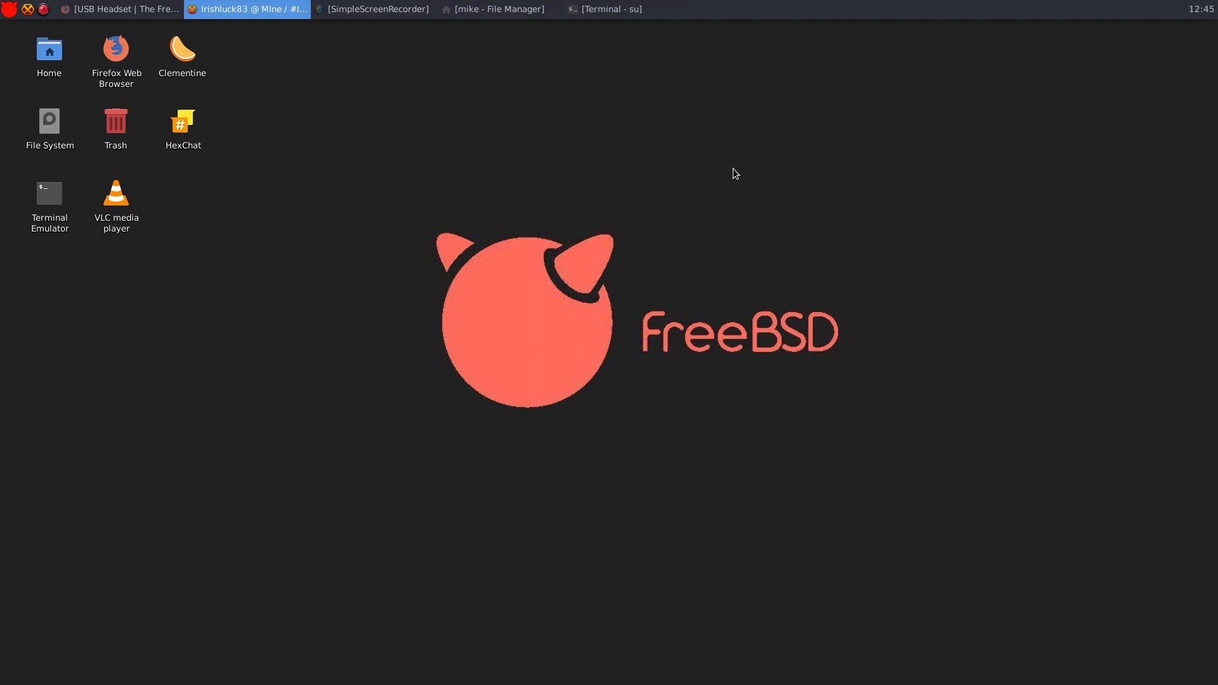
mouse_move(706, 22)
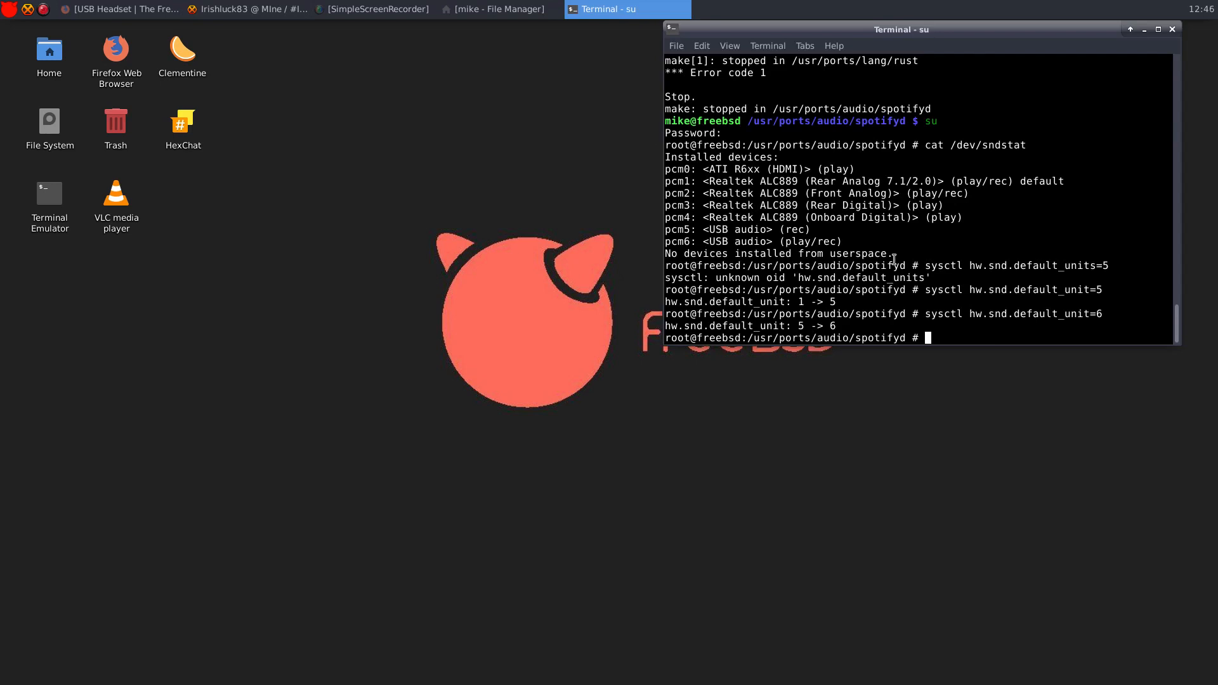
- Browse the Edit menu, then add a new terminal tab from the File menu
click(700, 46)
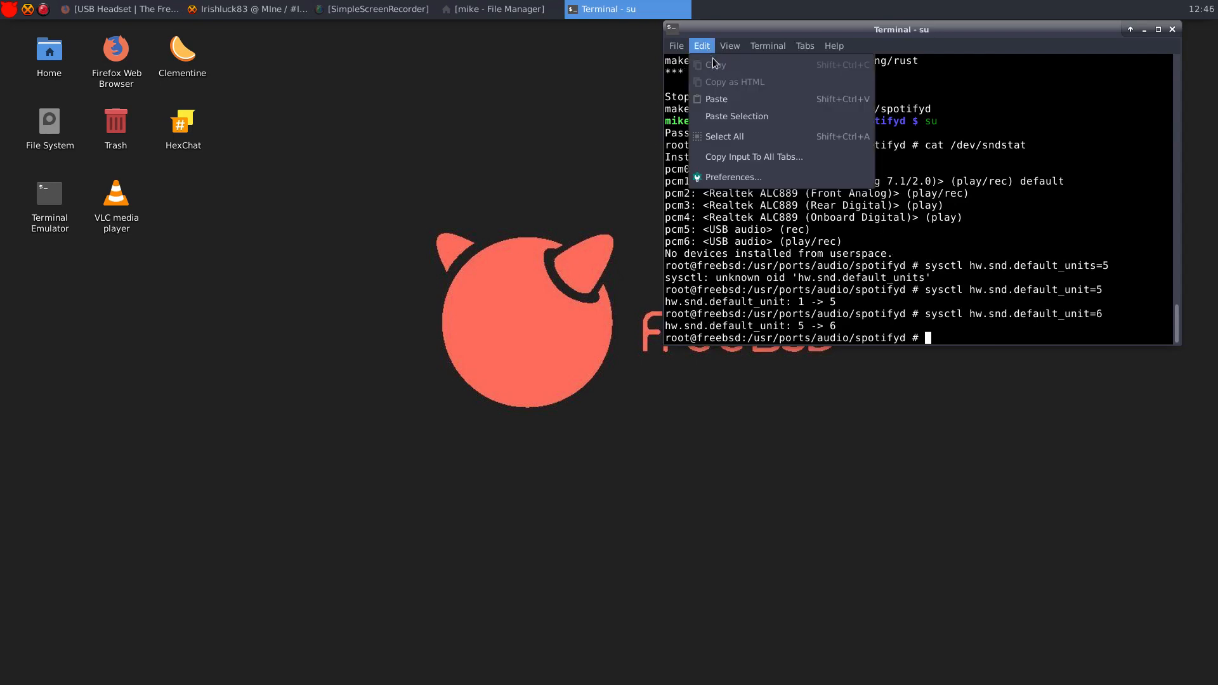
click(702, 45)
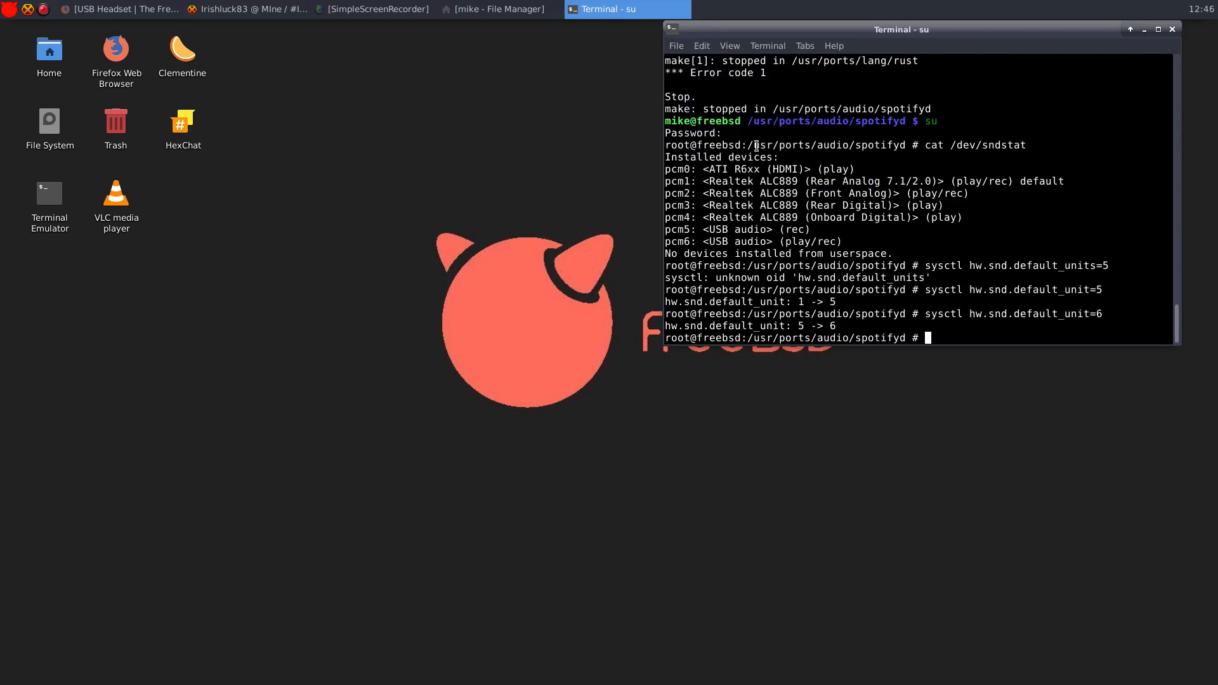
click(673, 46)
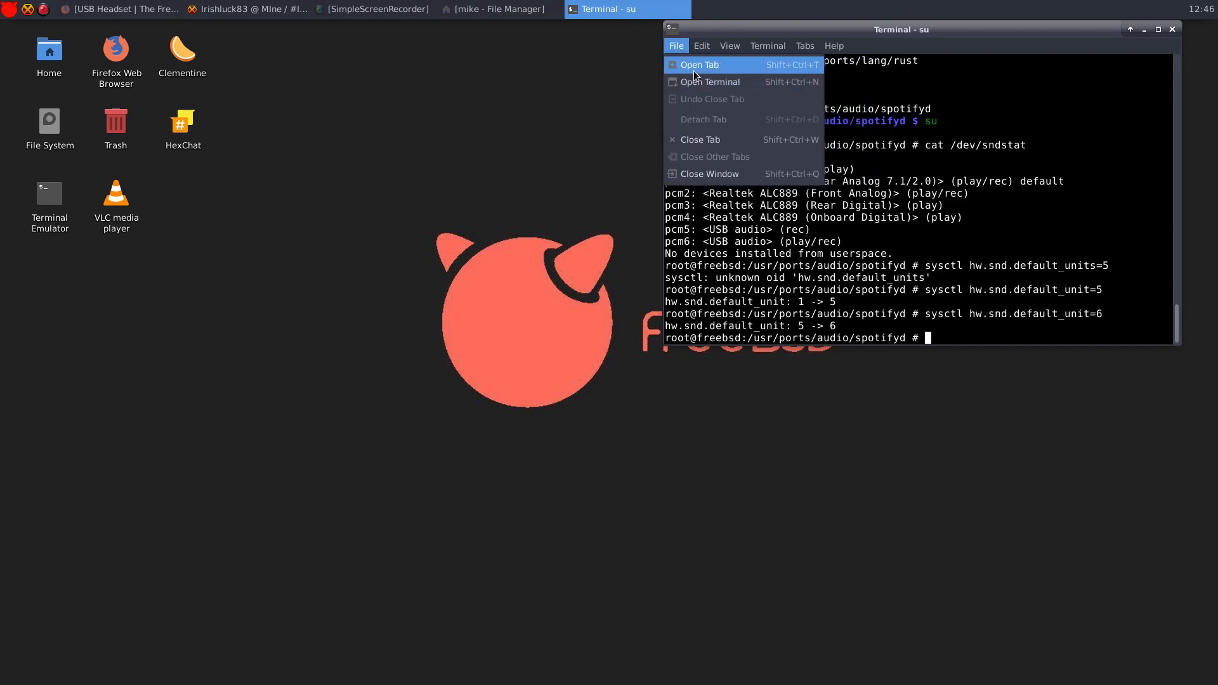
click(699, 65)
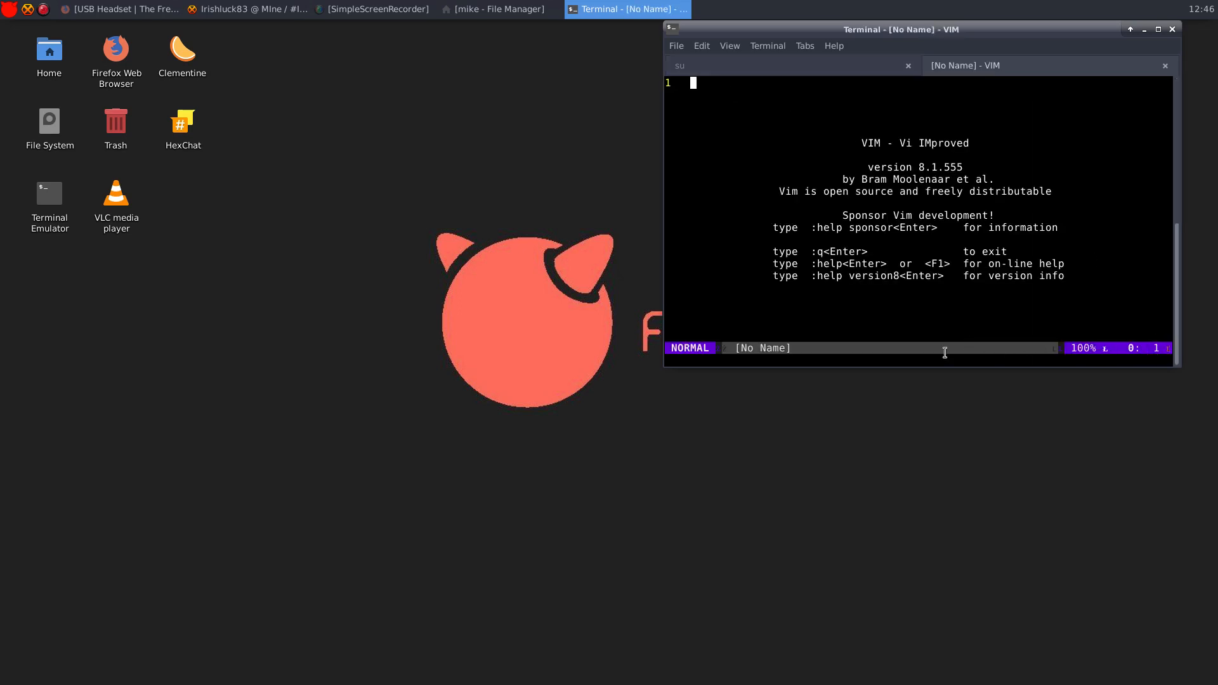
- Drag the terminal window by its title bar toward the centre of the screen
drag(900, 29, 630, 54)
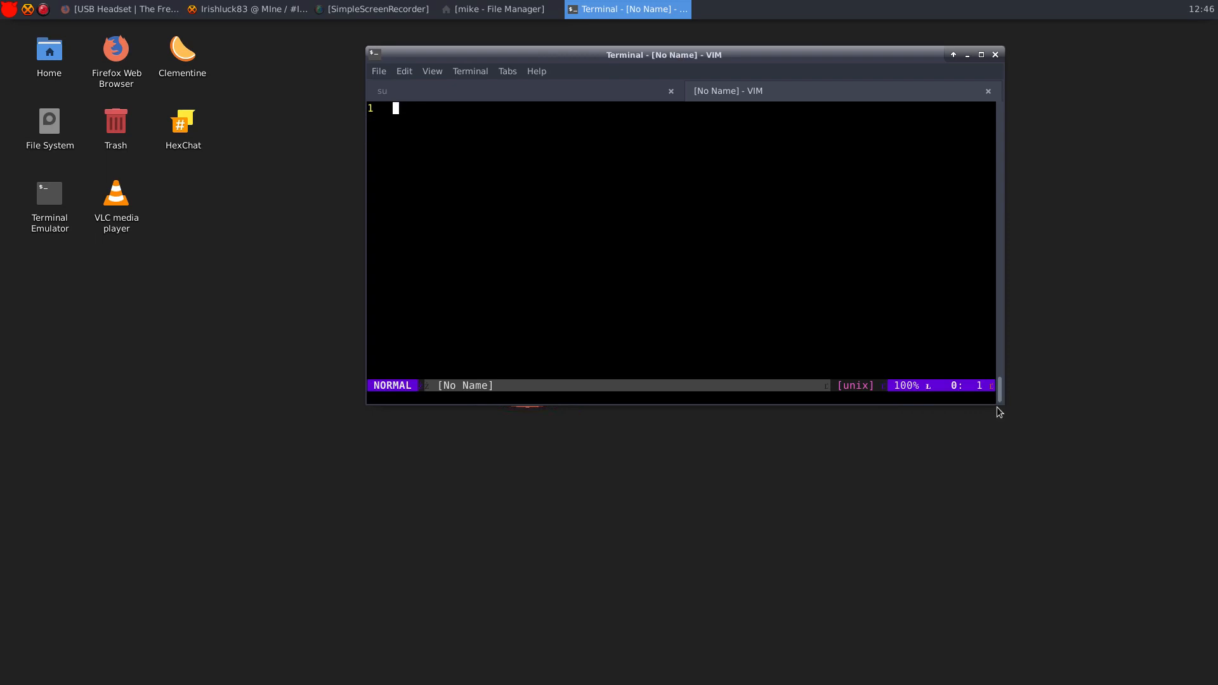
mouse_move(776, 347)
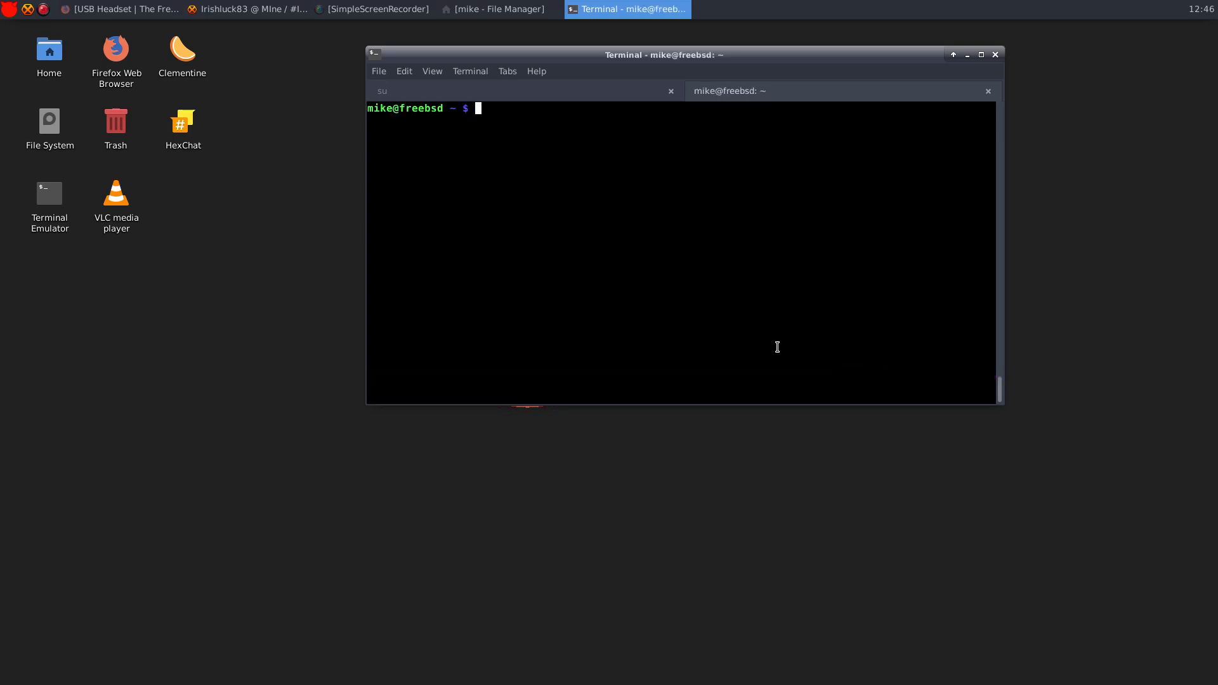
- Start Vim on ~/.zshrc to view its aliases and startup lines
text(vim ~/.zshrc)
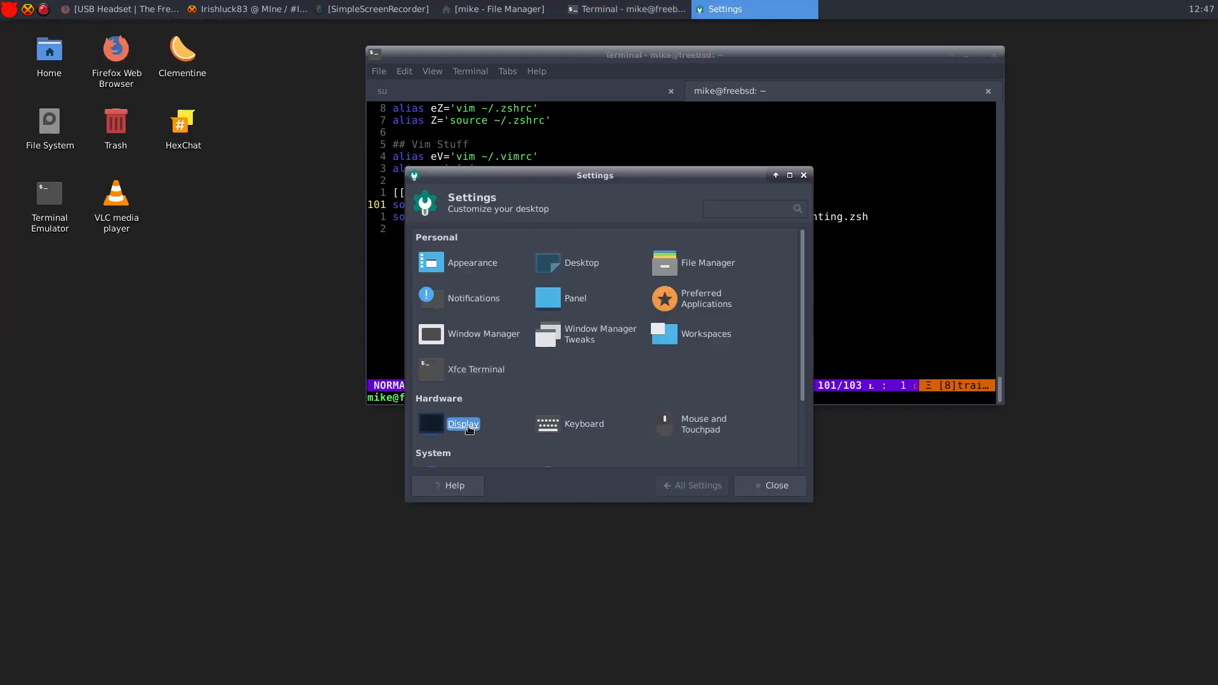
- Close the Xfce Settings Manager to reveal the terminal again
click(463, 424)
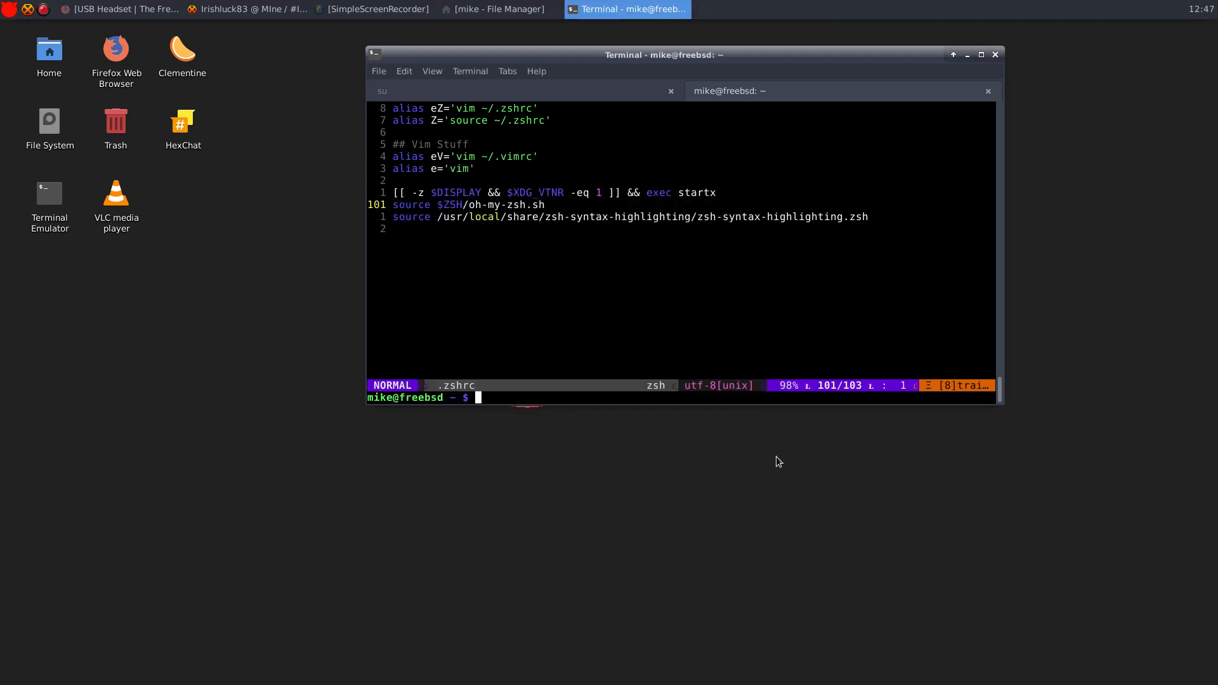
mouse_move(713, 289)
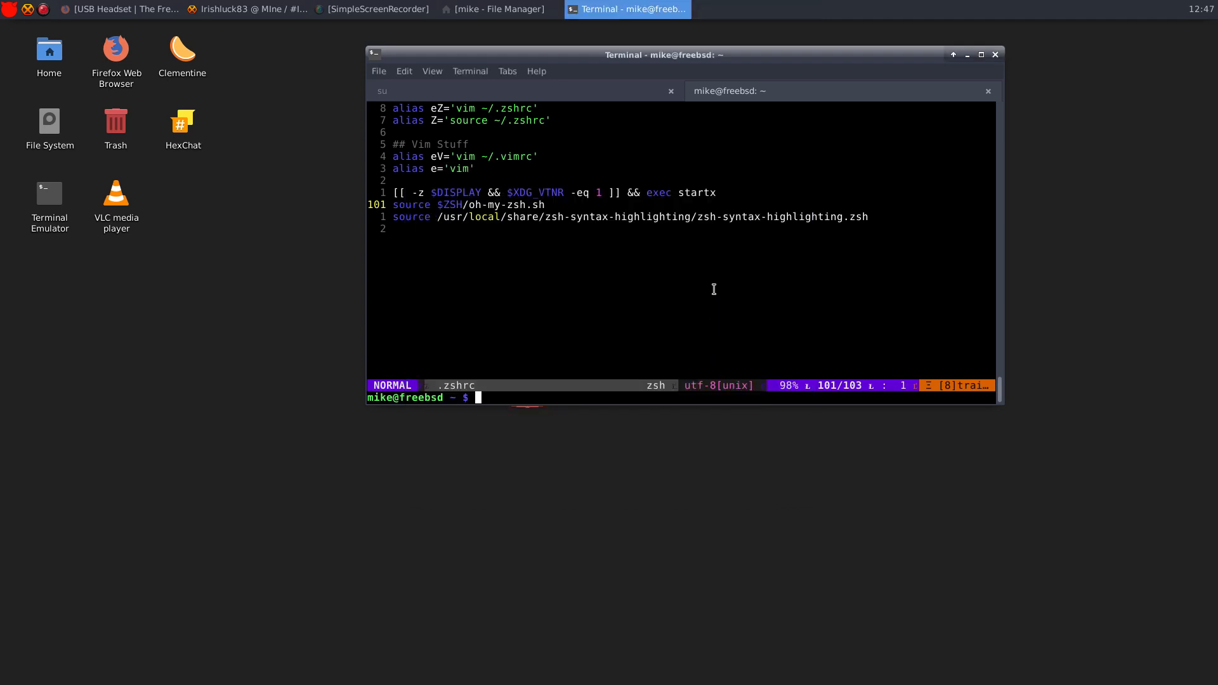
- Enter the command vim /etc/rc.conf at the shell prompt
text(vim)
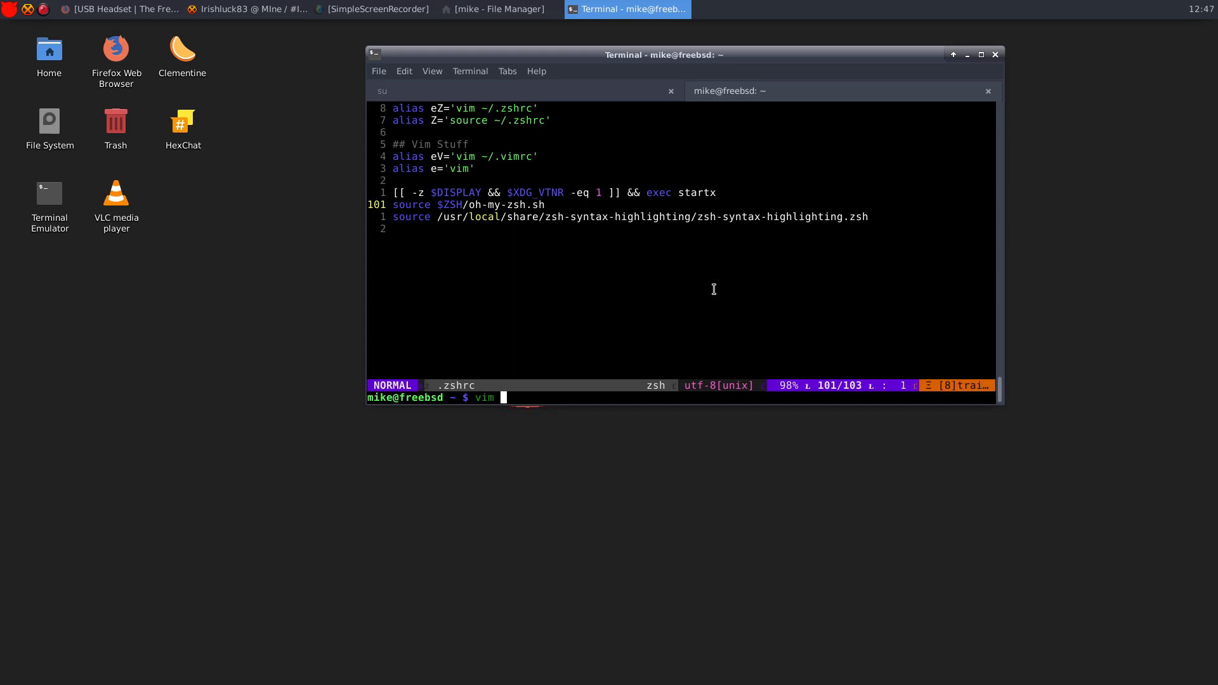
text(/etc/rc.co)
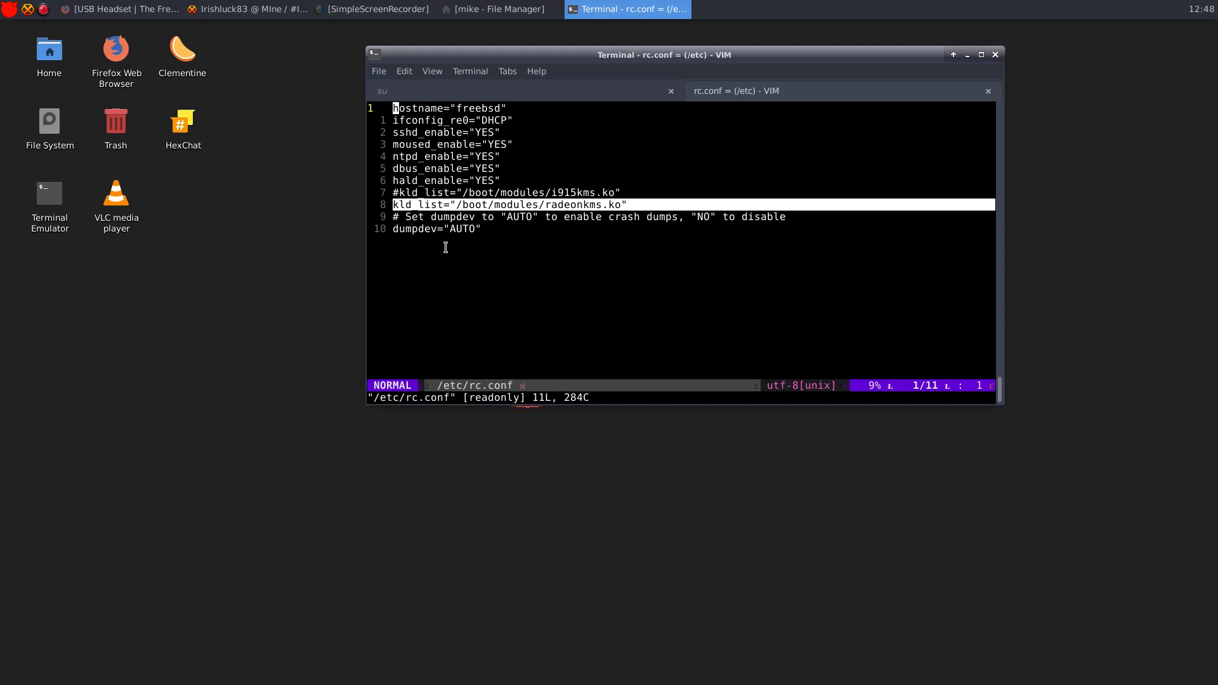
mouse_move(573, 335)
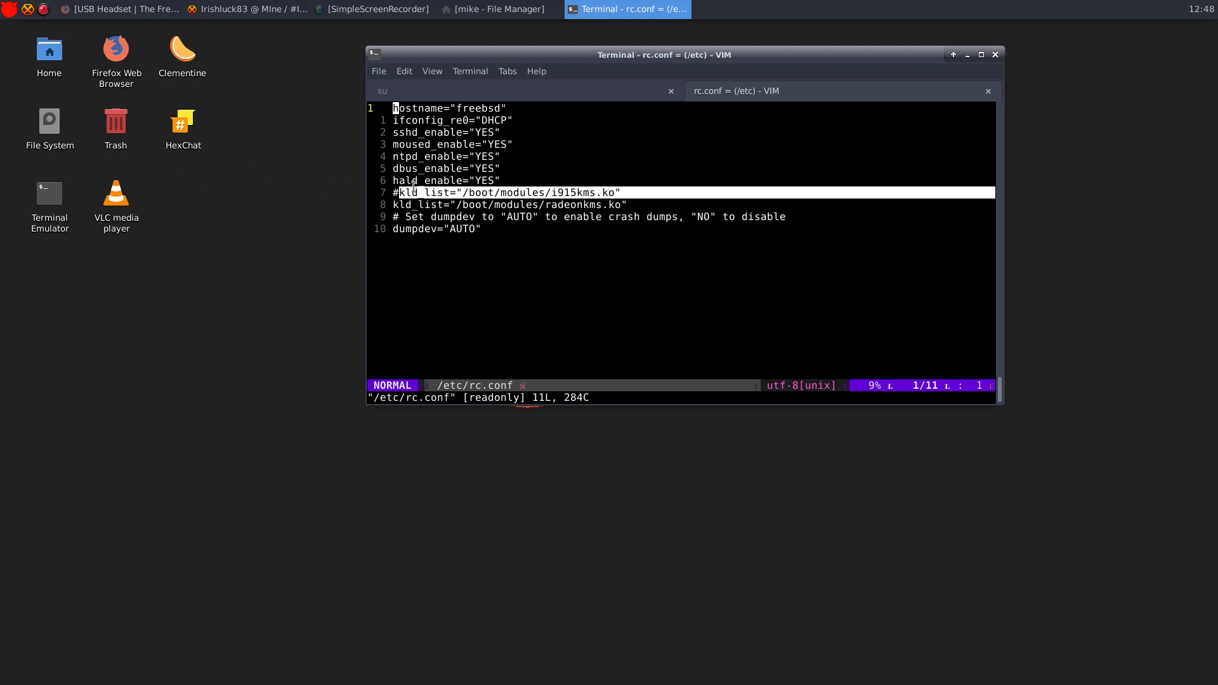
mouse_move(458, 271)
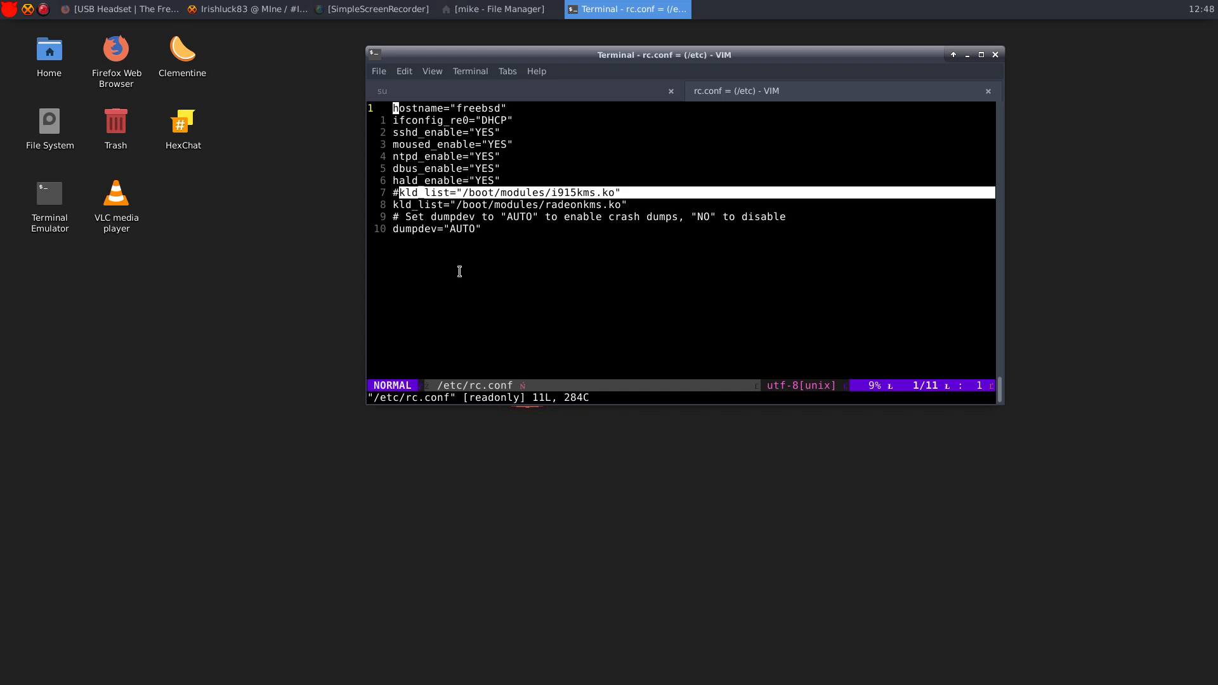
mouse_move(506, 178)
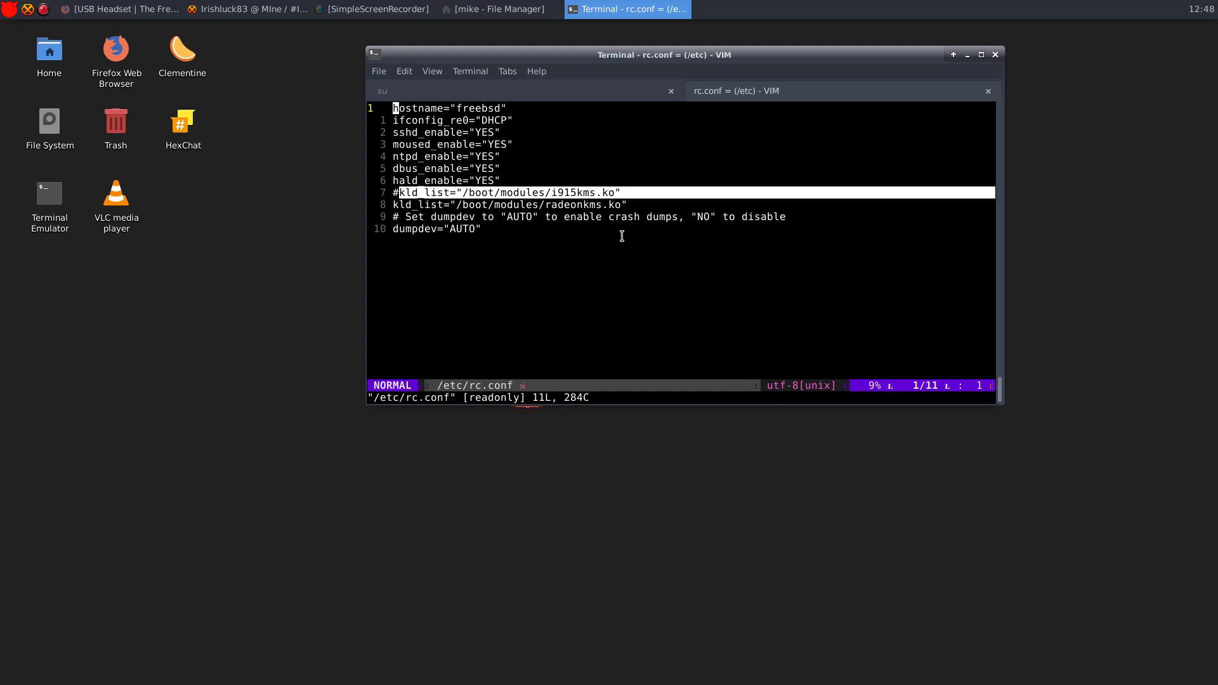
mouse_move(659, 252)
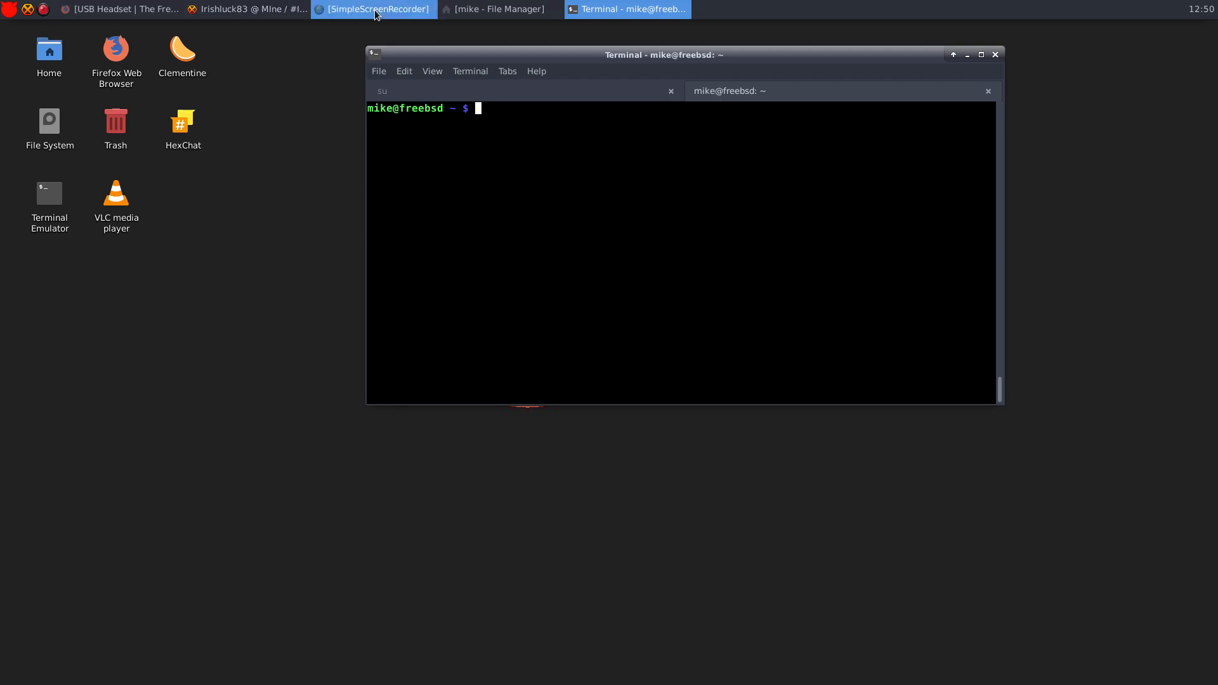
- Check the SimpleScreenRecorder window, then bring the root su shell tab back in front
click(372, 9)
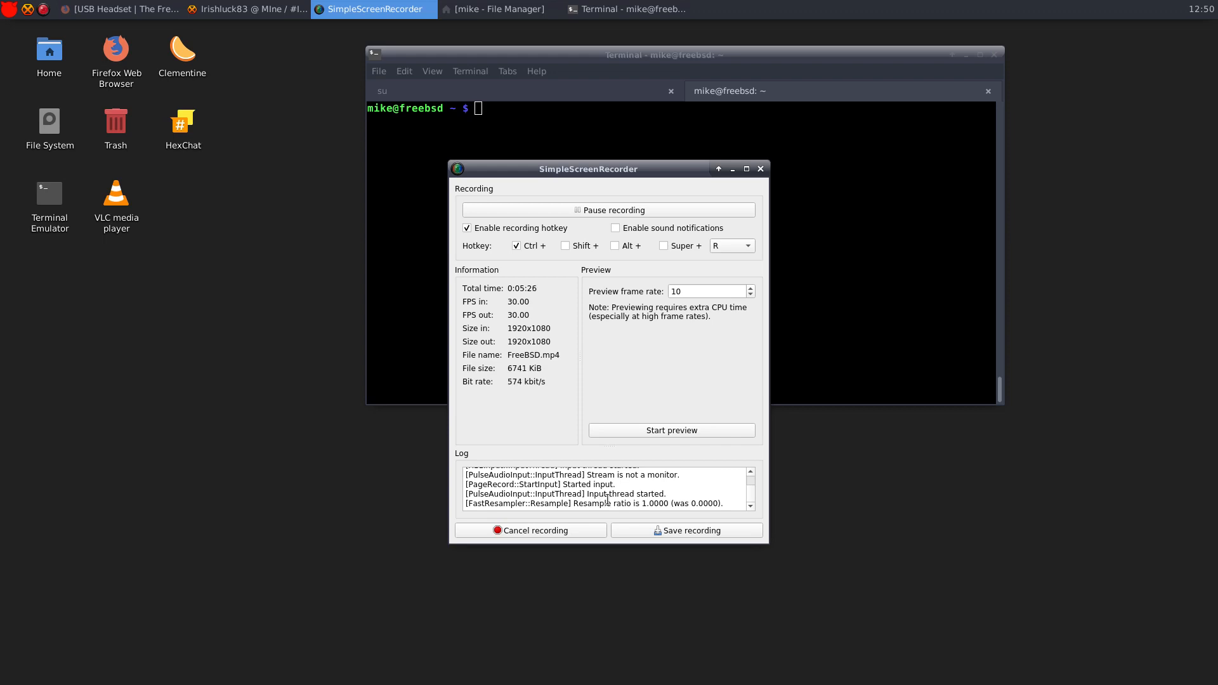
click(626, 9)
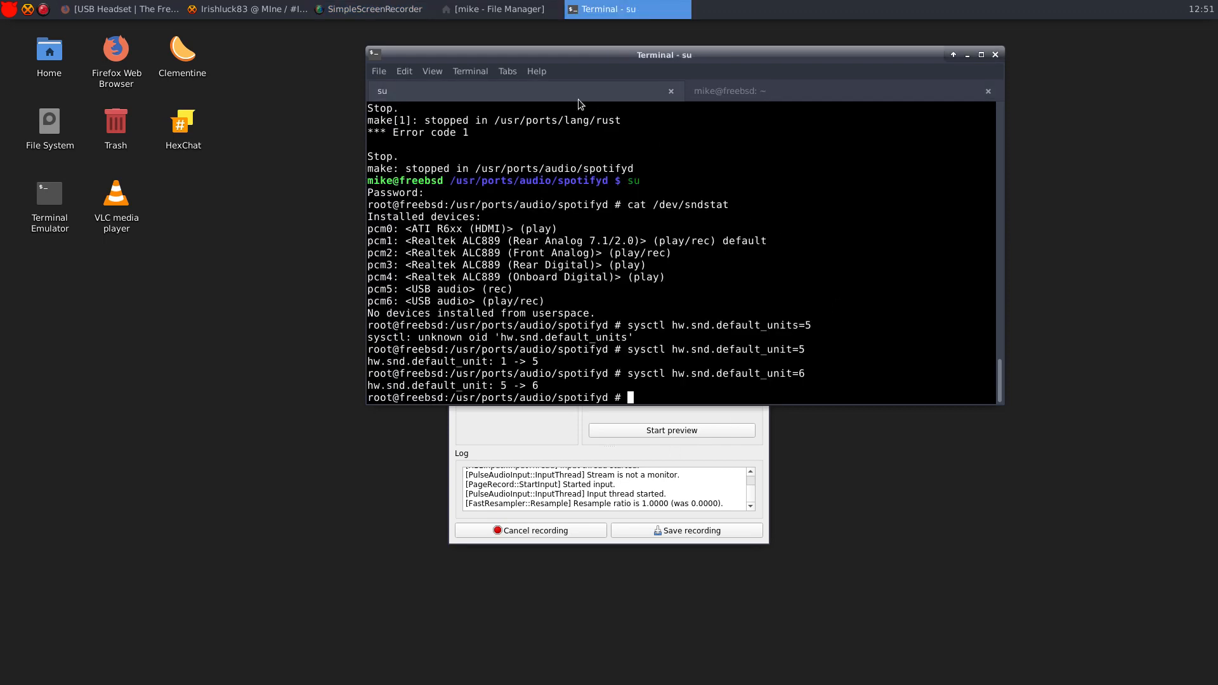
- Set hw.snd.default_unit via sysctl, list /dev/sndstat, and set the default unit to 6
text(sysctl hw.snd.default_units=5)
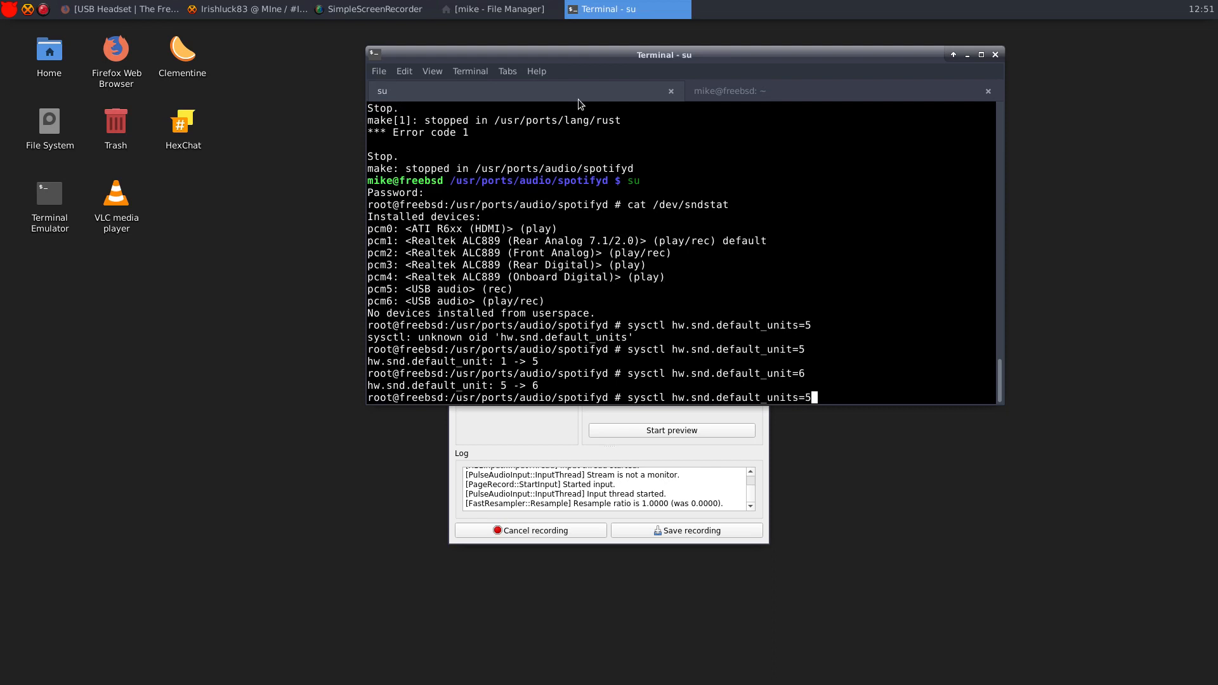
text(cat /dev/sndstat)
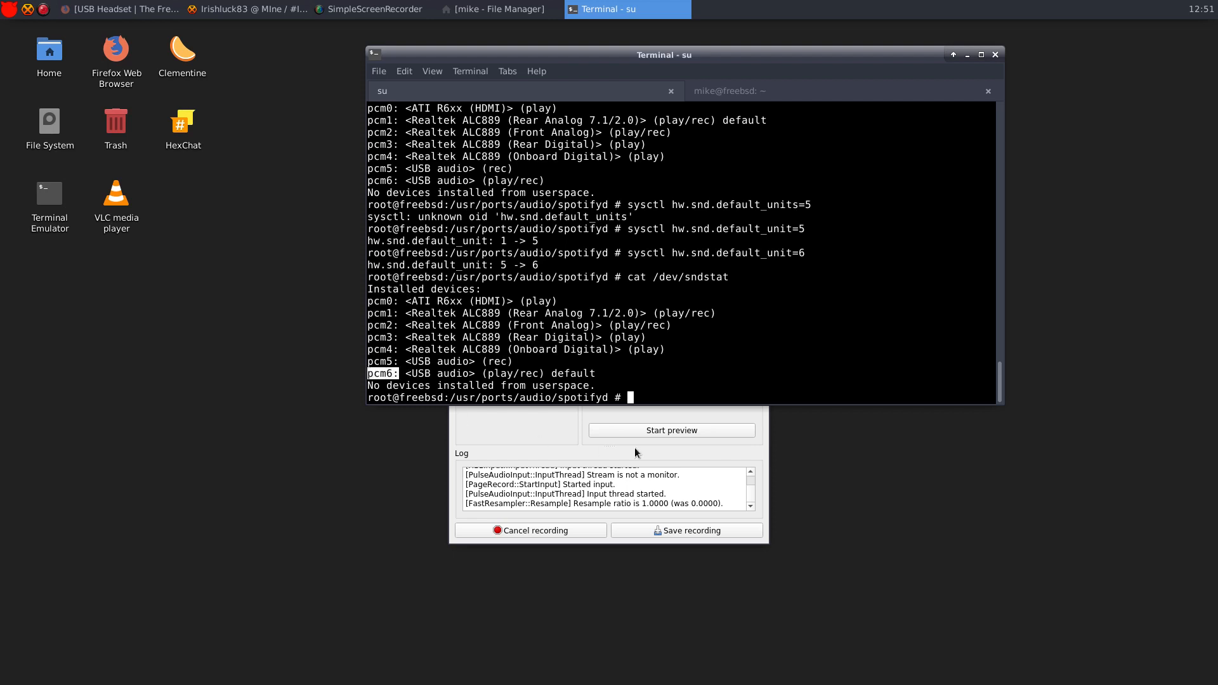
text(sysctl hw.snd.default_unit=6)
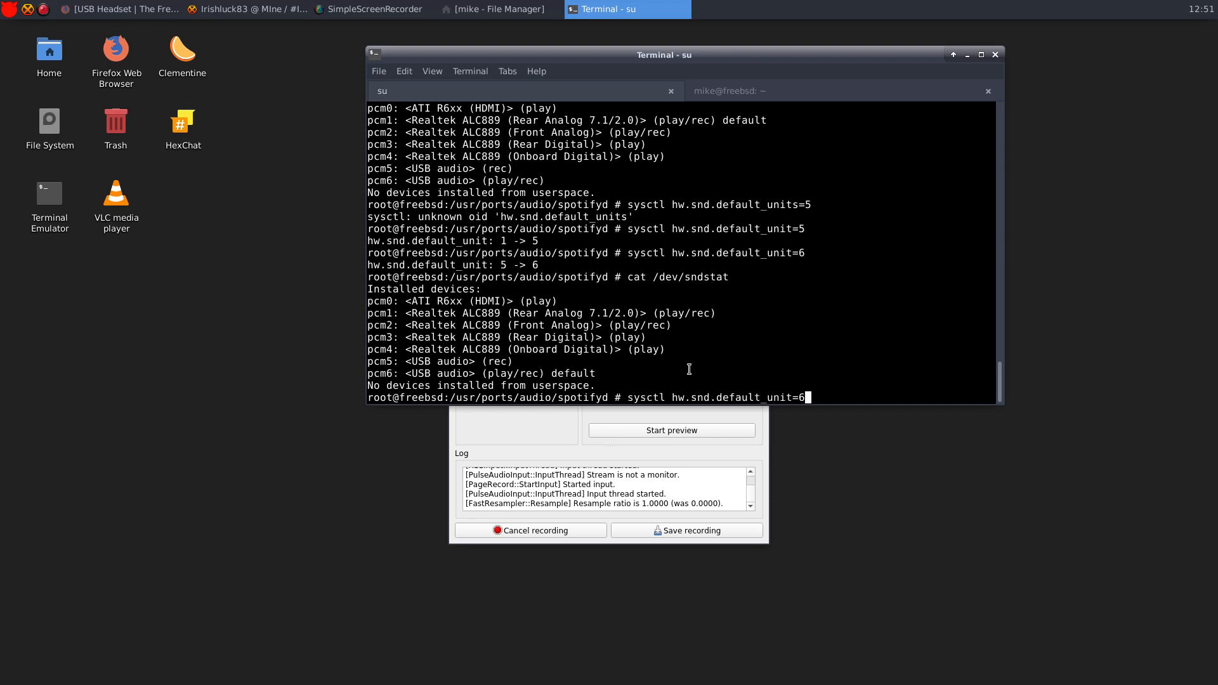
mouse_move(666, 413)
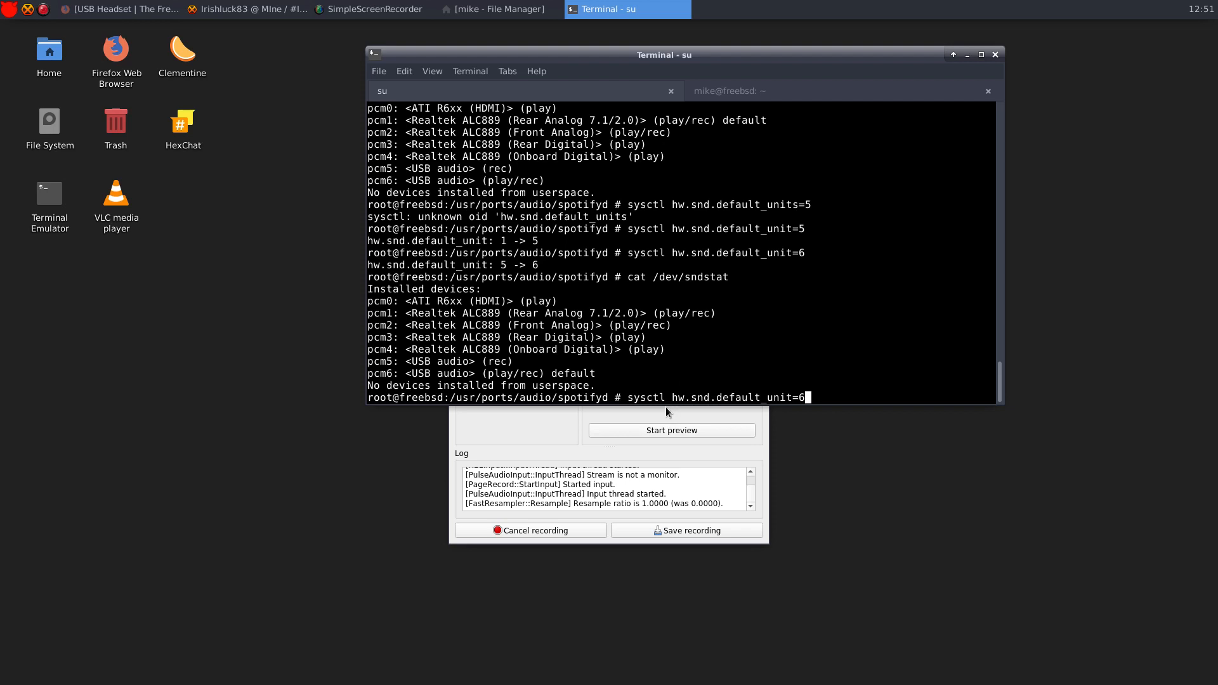
mouse_move(698, 414)
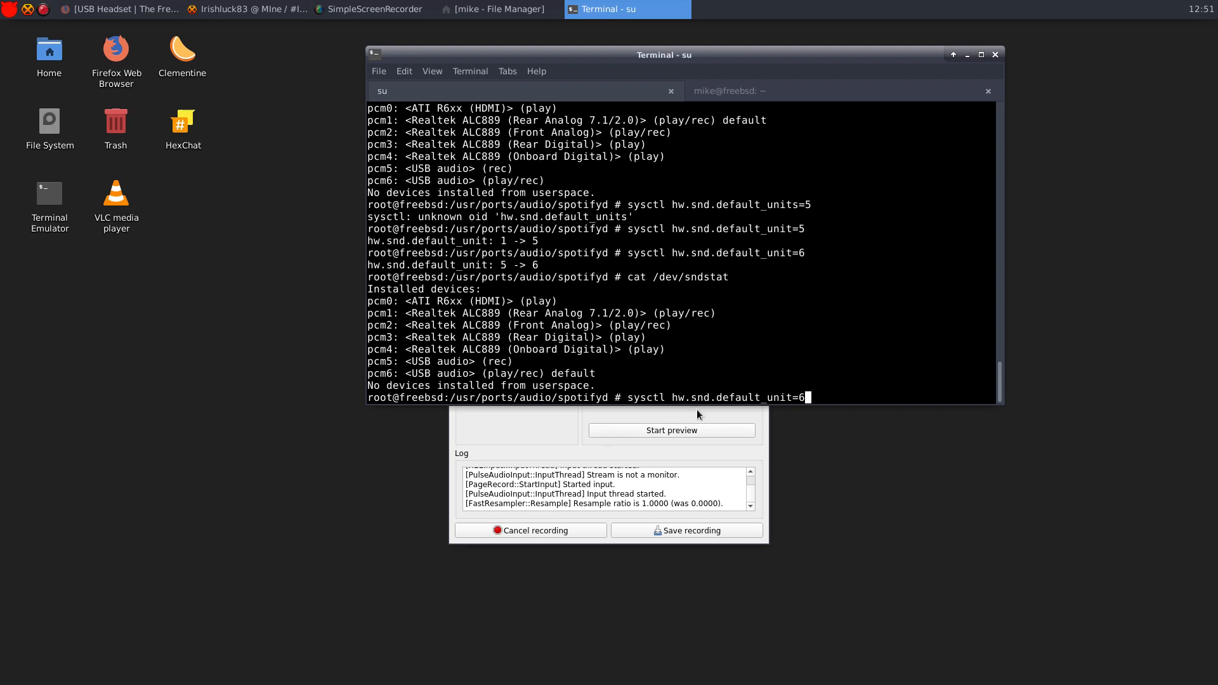
mouse_move(749, 402)
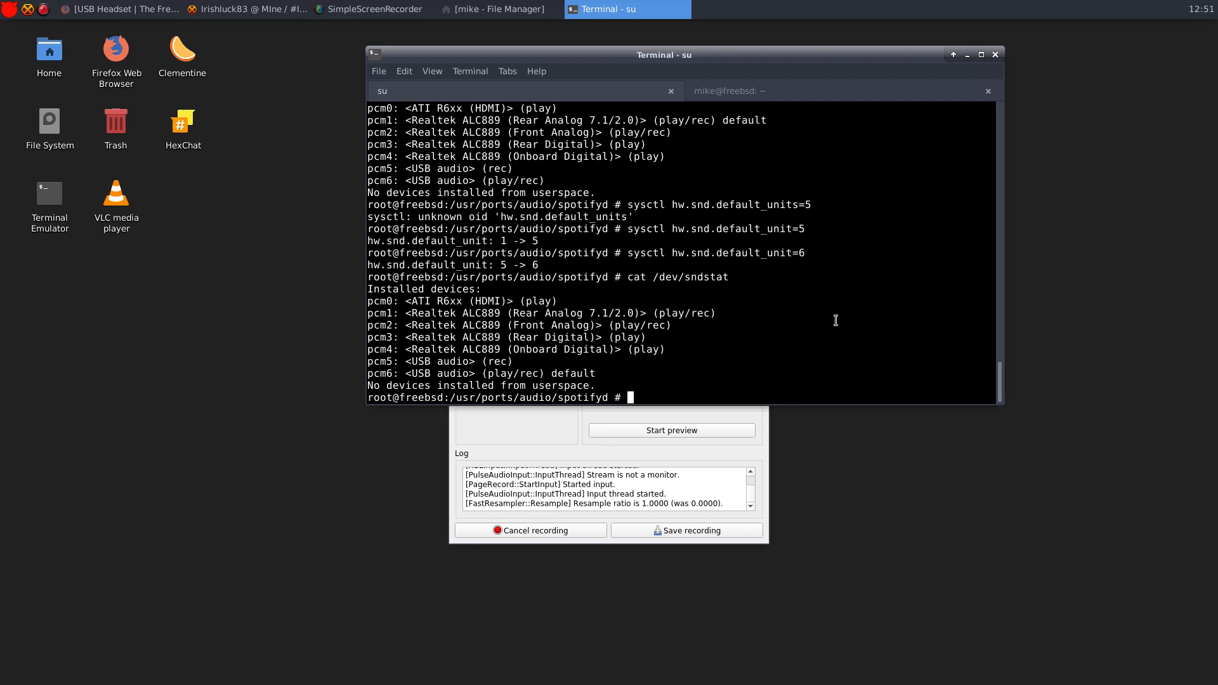
- Exit the su root shell to mike's prompt and begin entering weechat
text(exit)
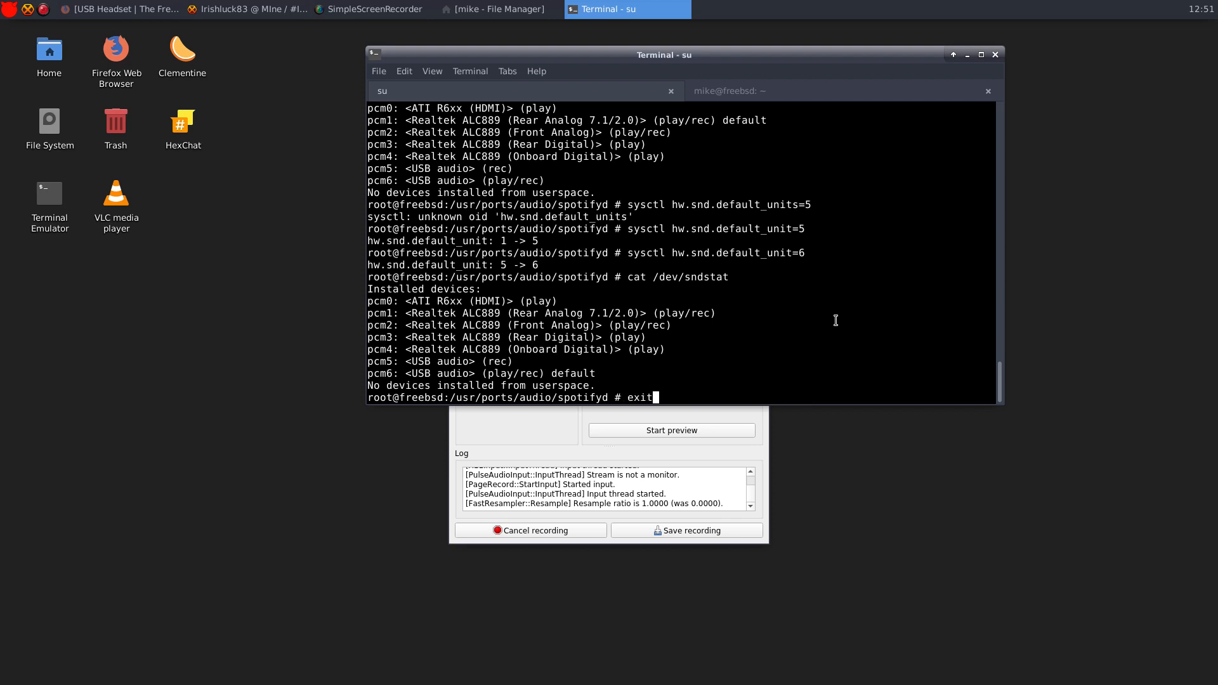
key(Return)
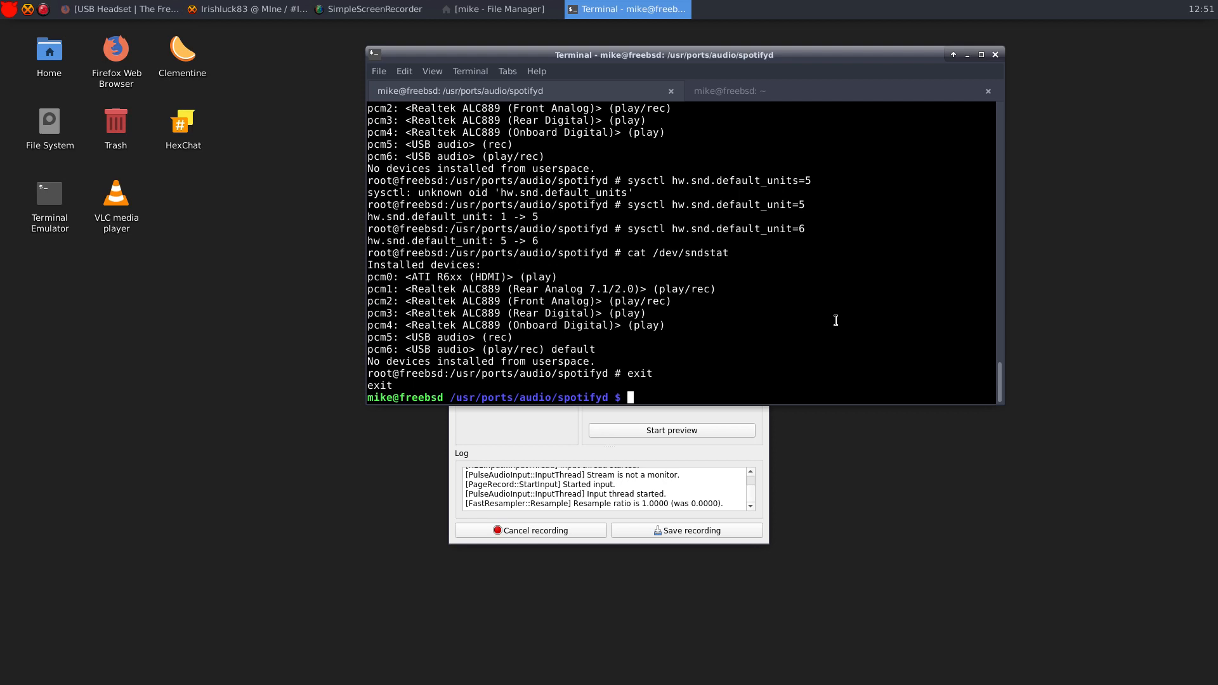
text(weechat)
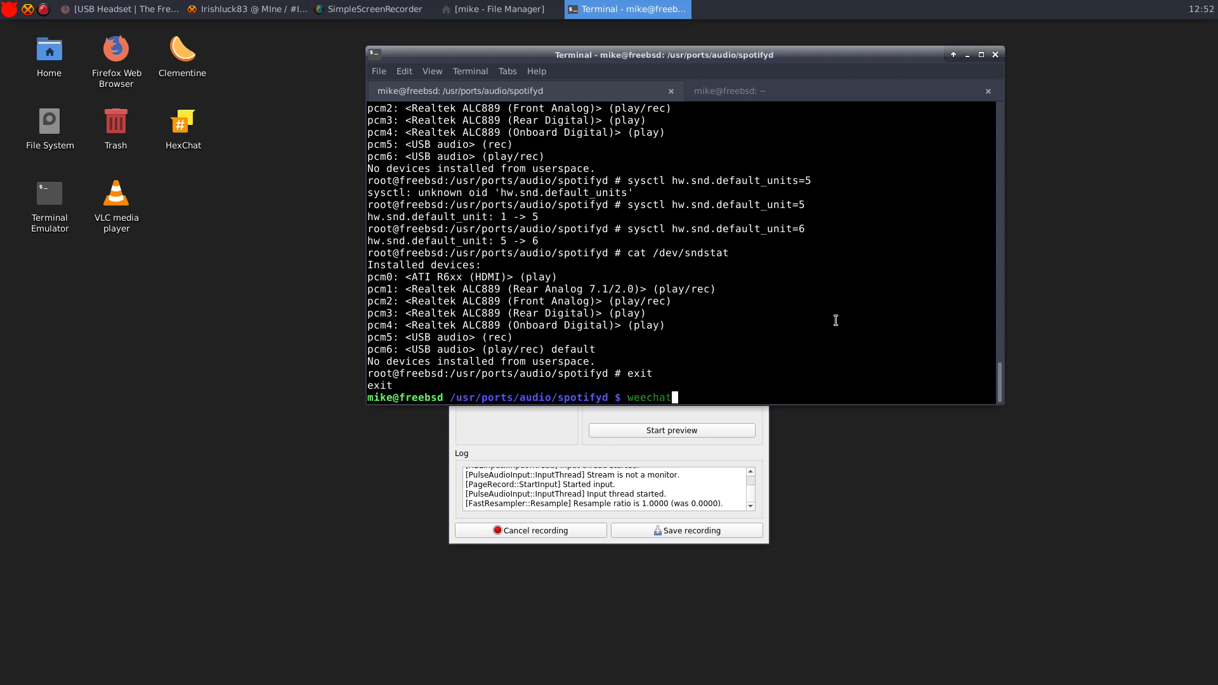
- Launch WeeChat 2.4 and watch its znc connection attempts fail
key(Return)
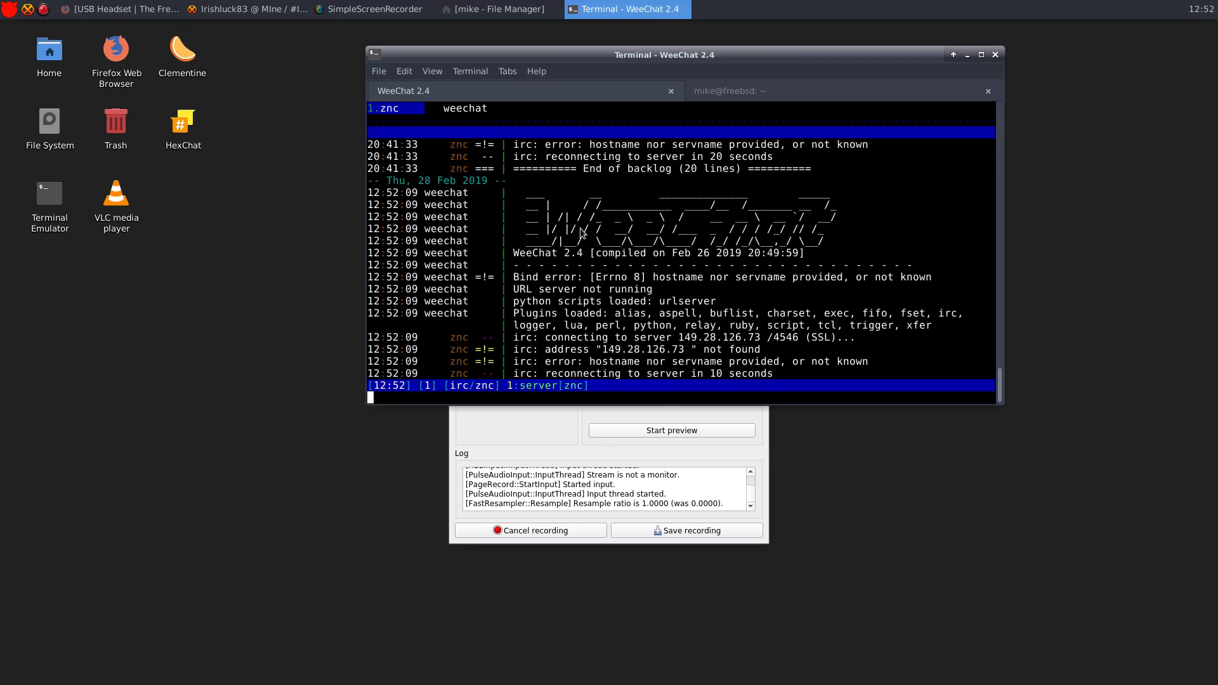
mouse_move(708, 297)
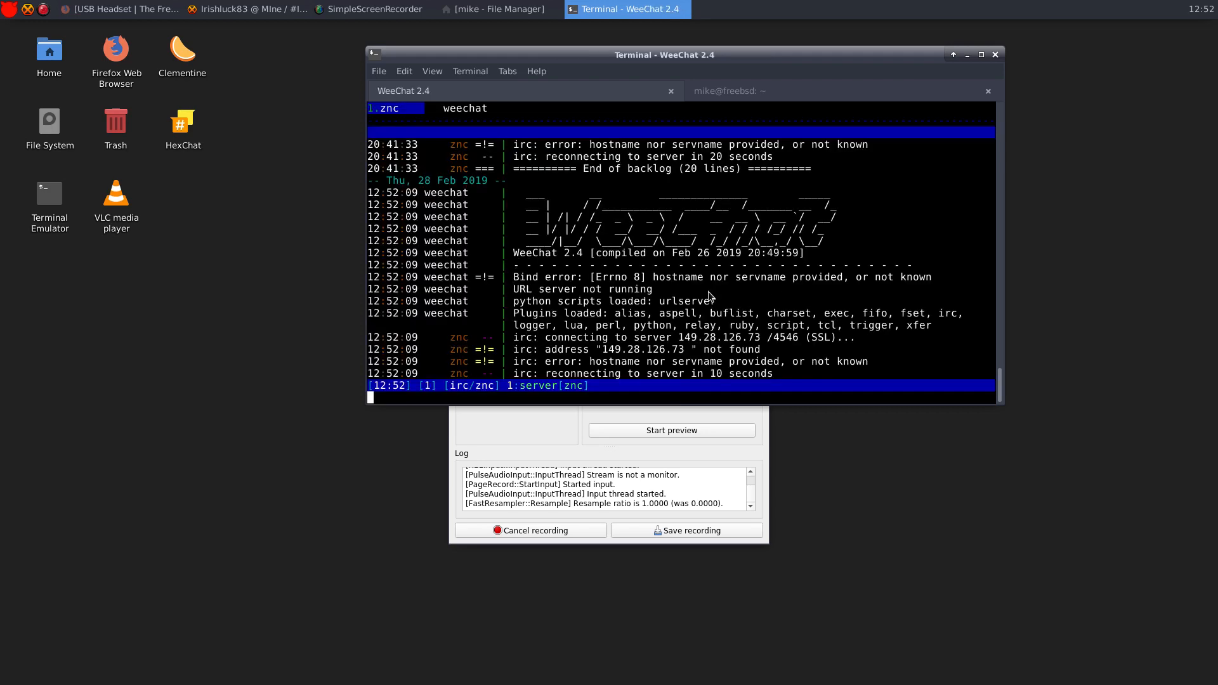
mouse_move(842, 293)
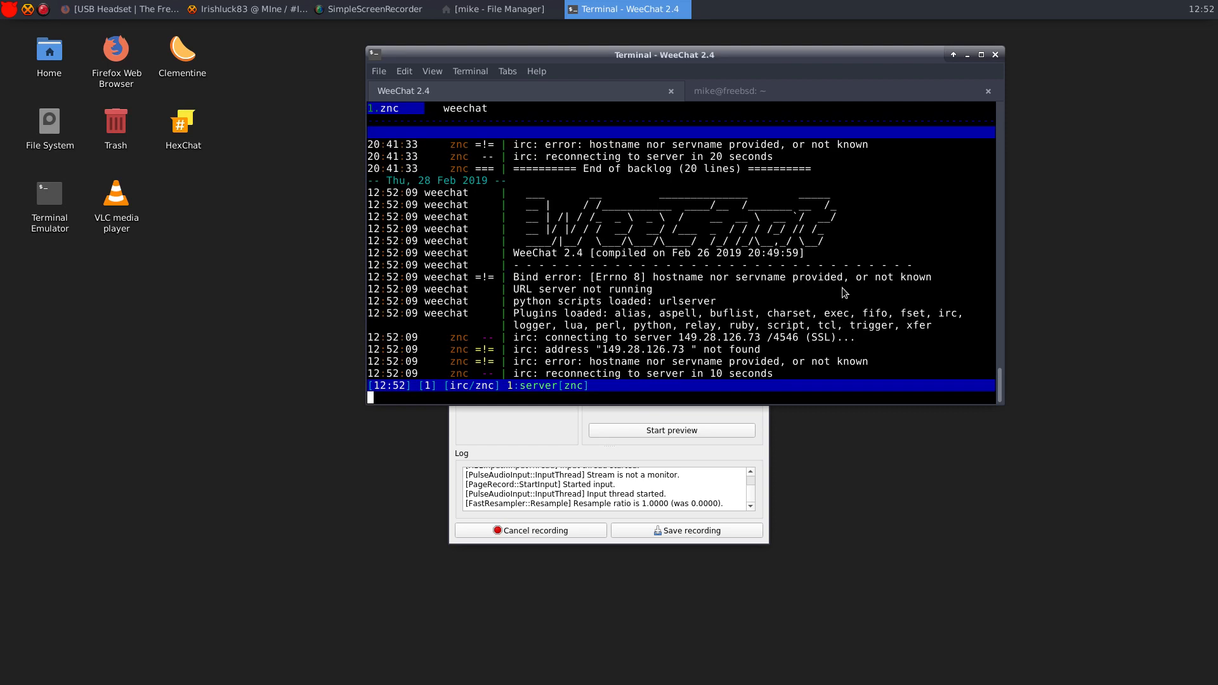
mouse_move(917, 288)
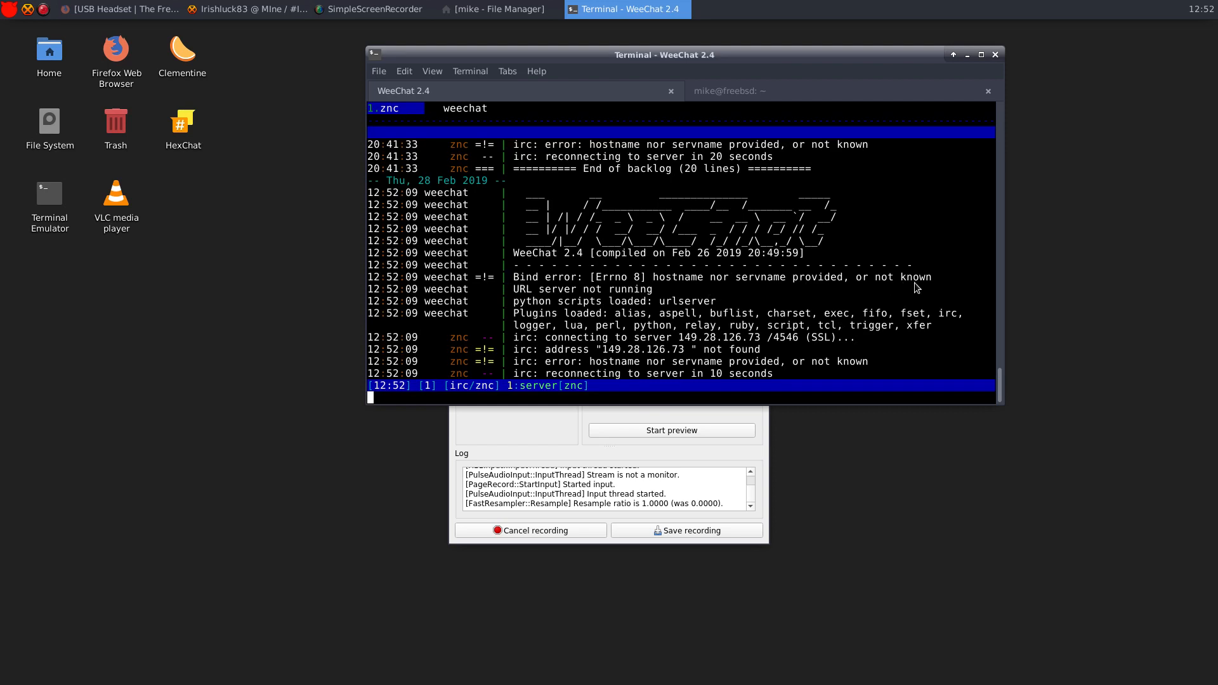
mouse_move(734, 672)
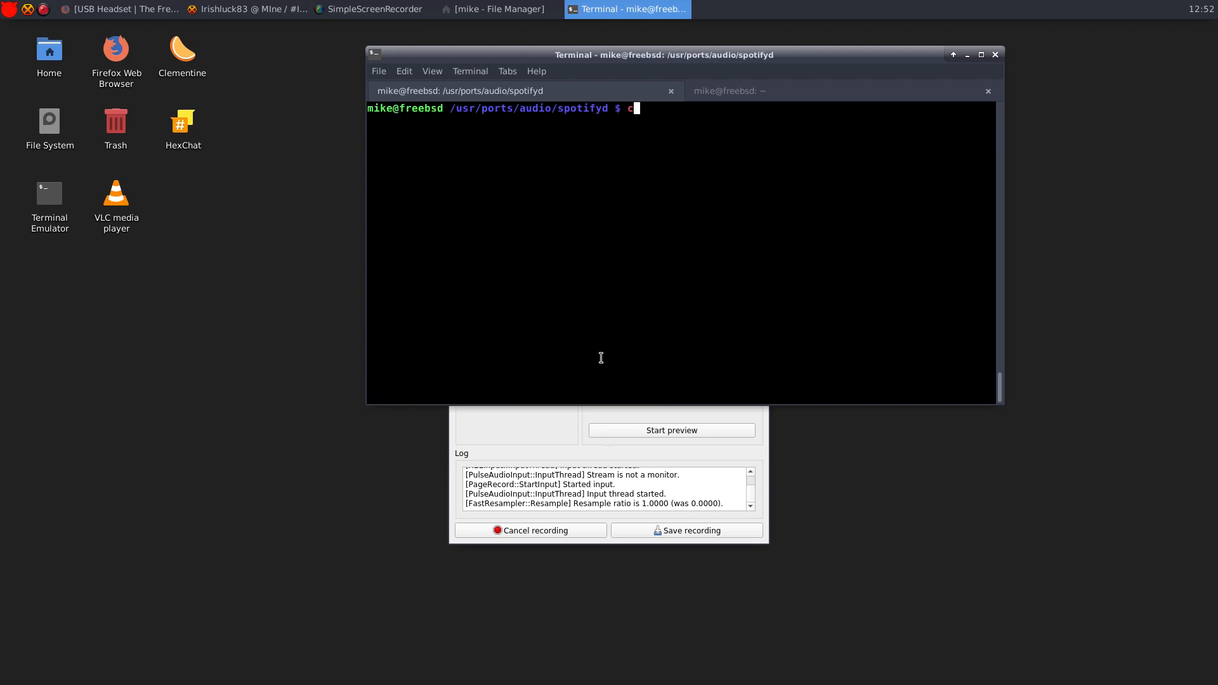
- Change into /etc and open the hosts file read-only in Vim
text(d /etc/hosts)
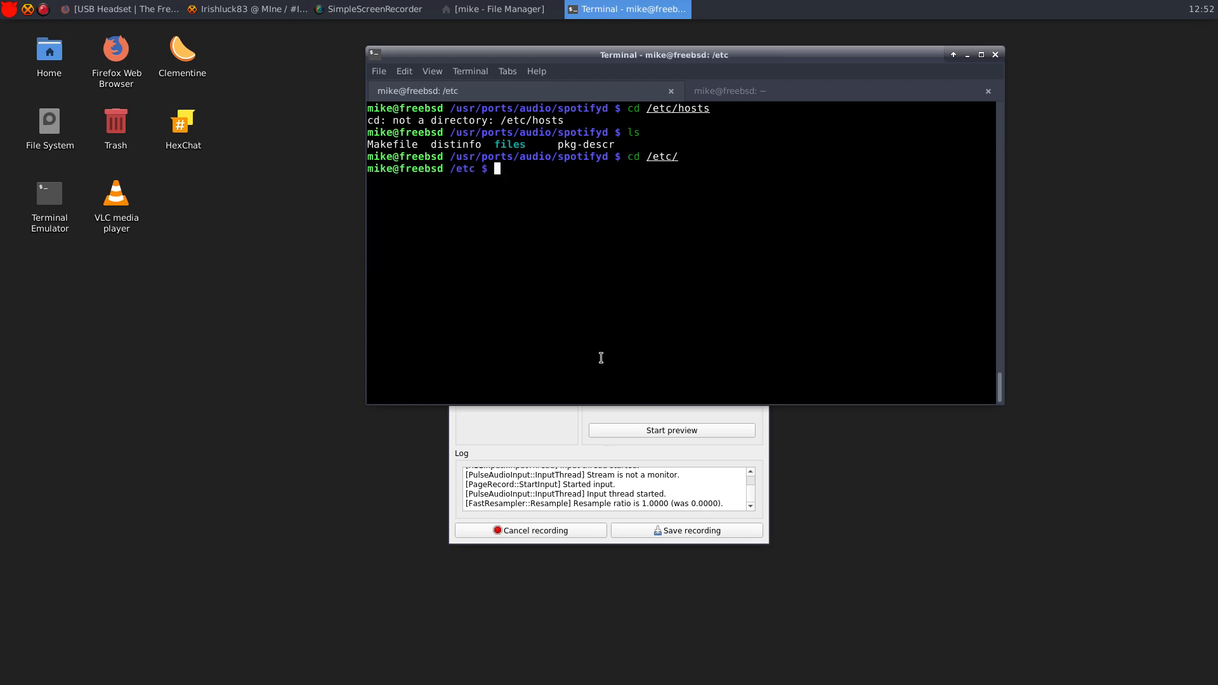
text(vim hosts)
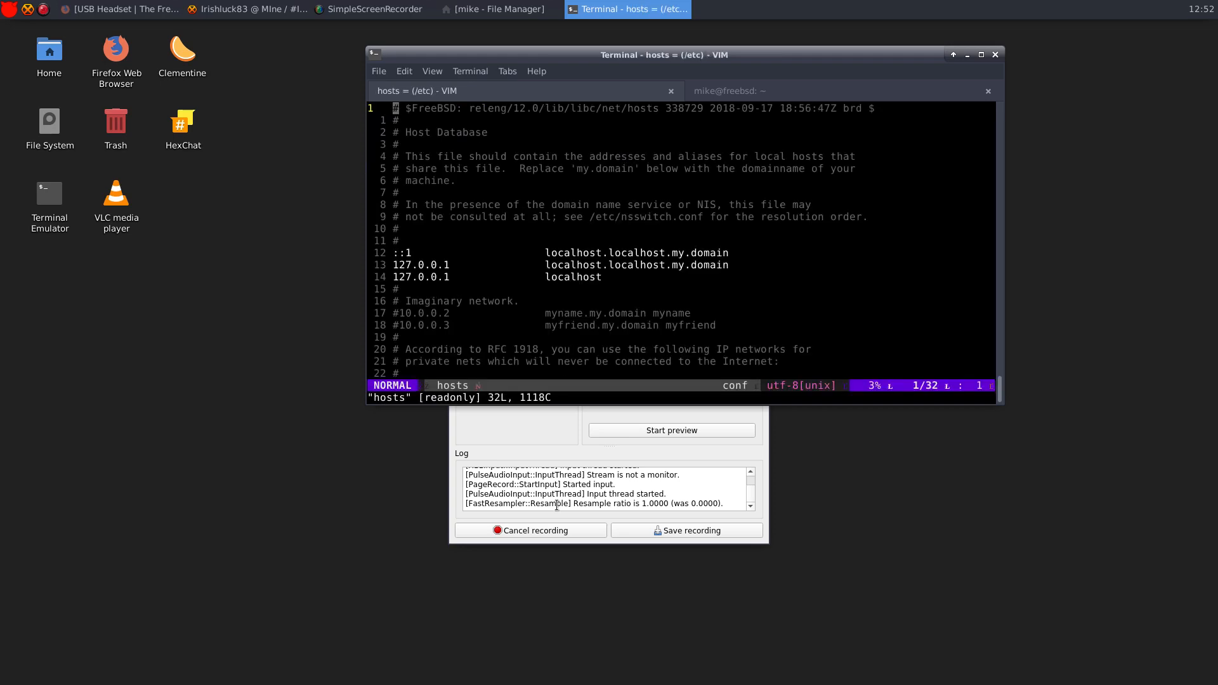
mouse_move(579, 290)
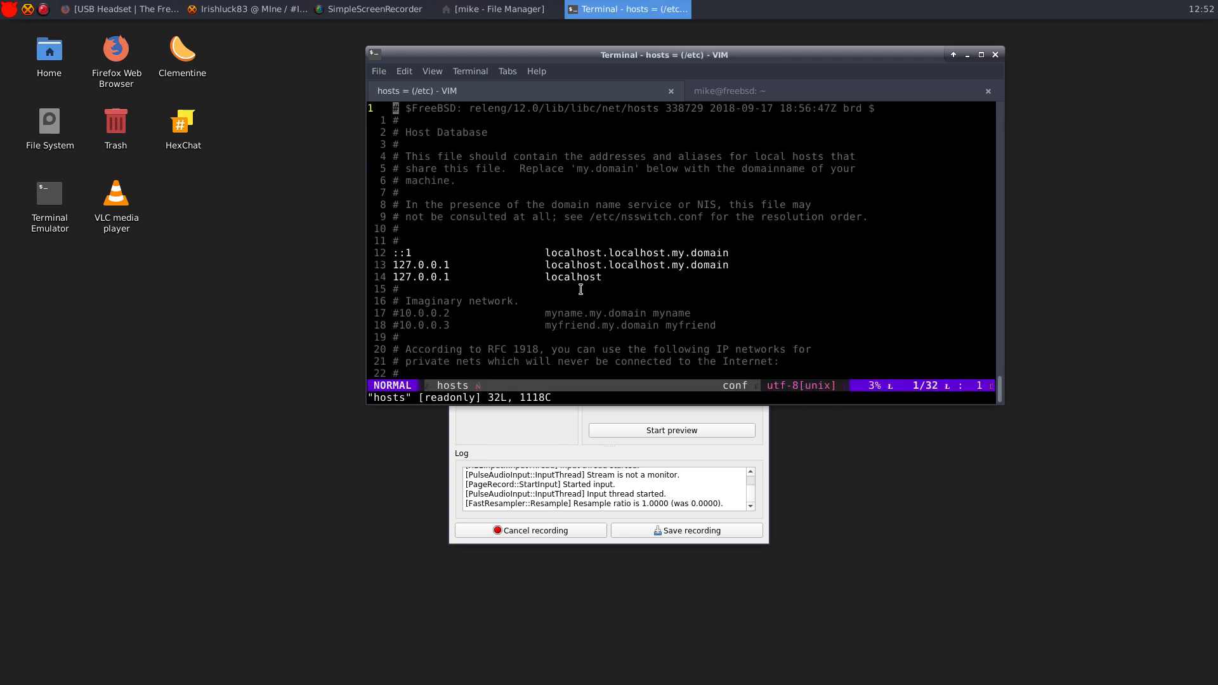
mouse_move(631, 305)
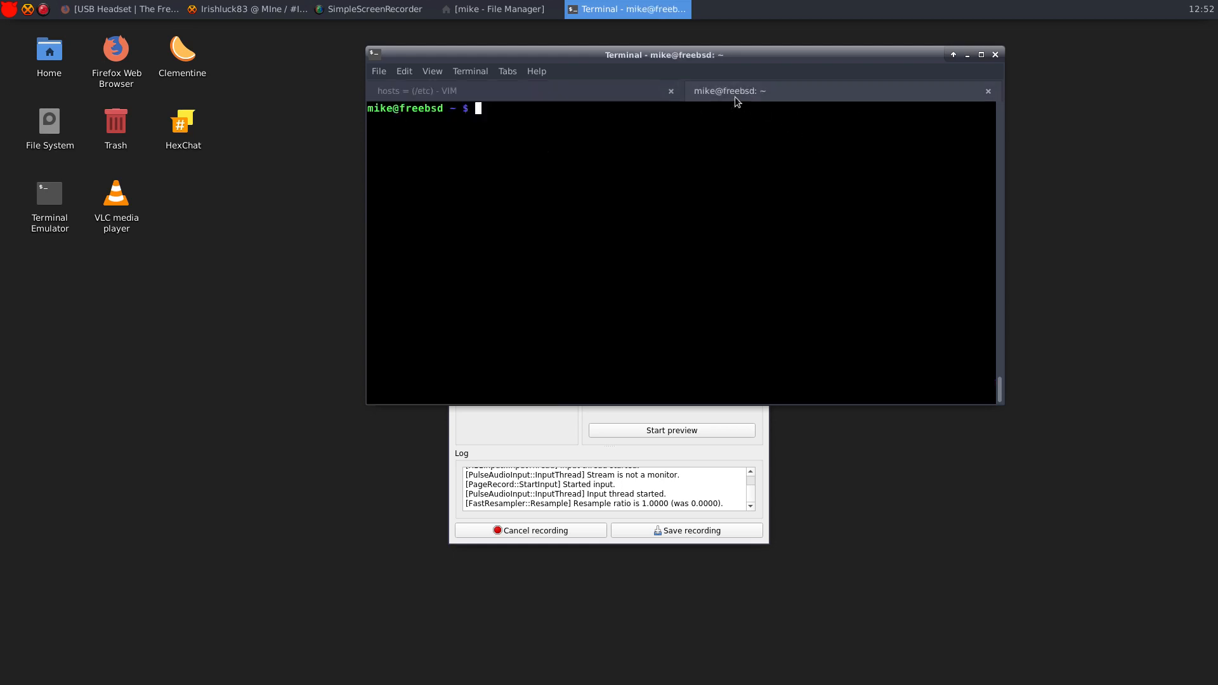
text(ssh)
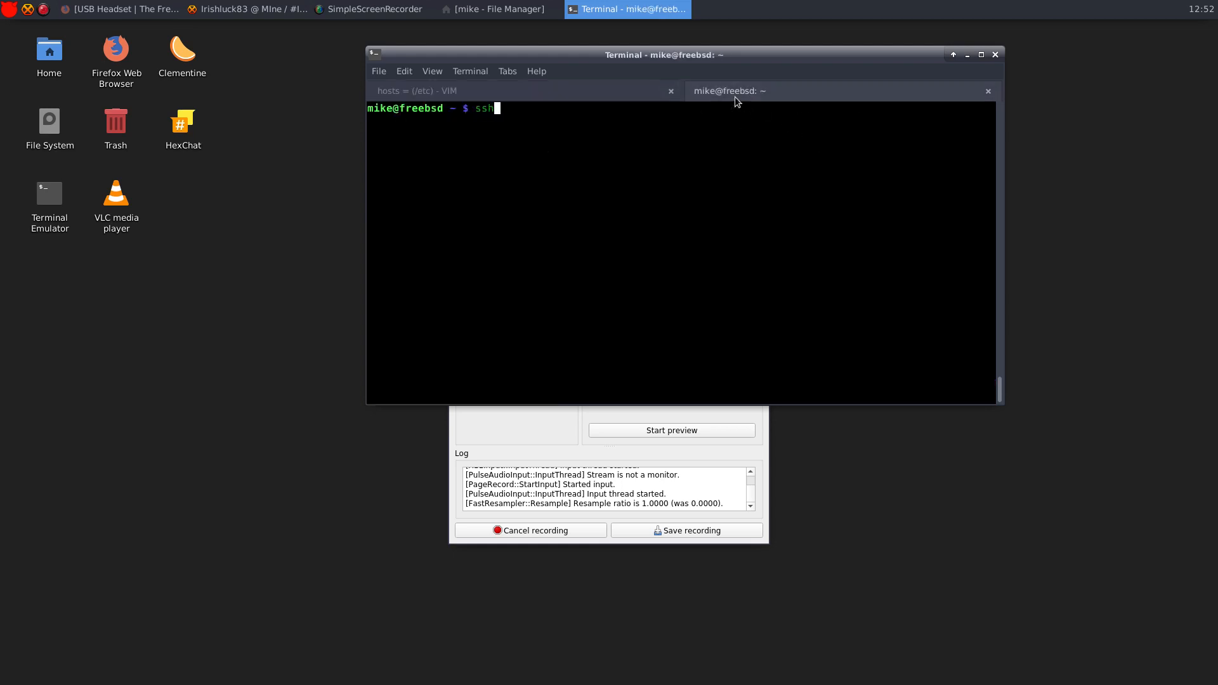
text(mike@1)
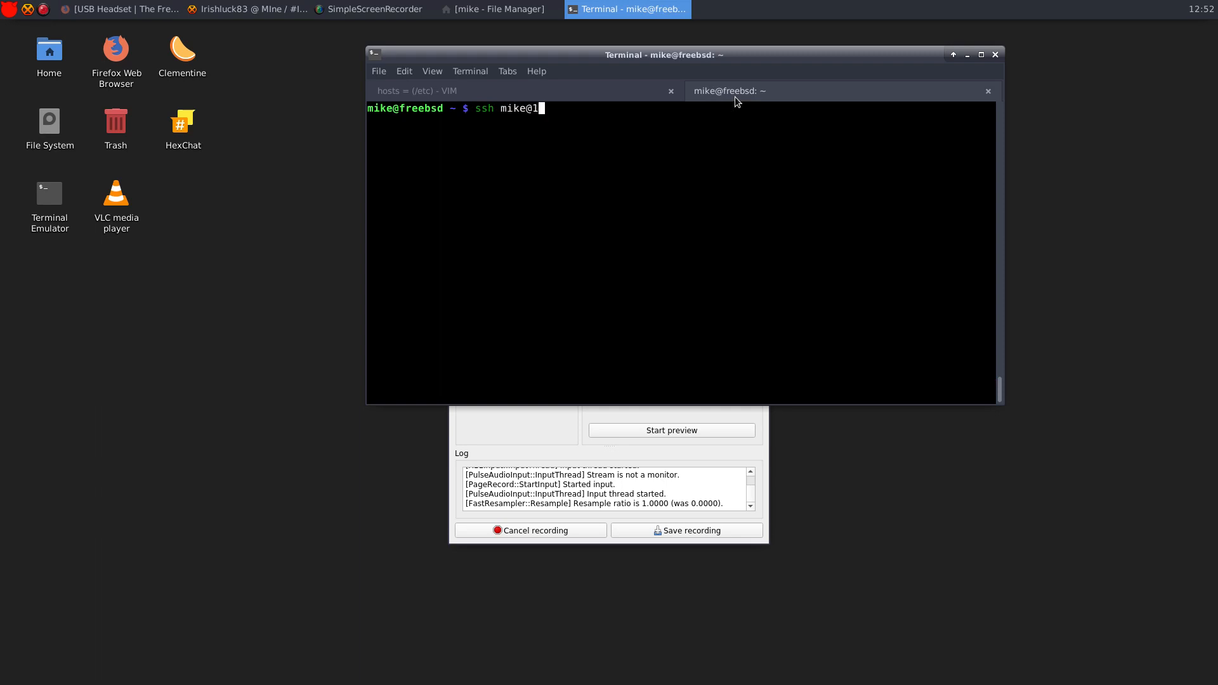
text(92.168.1)
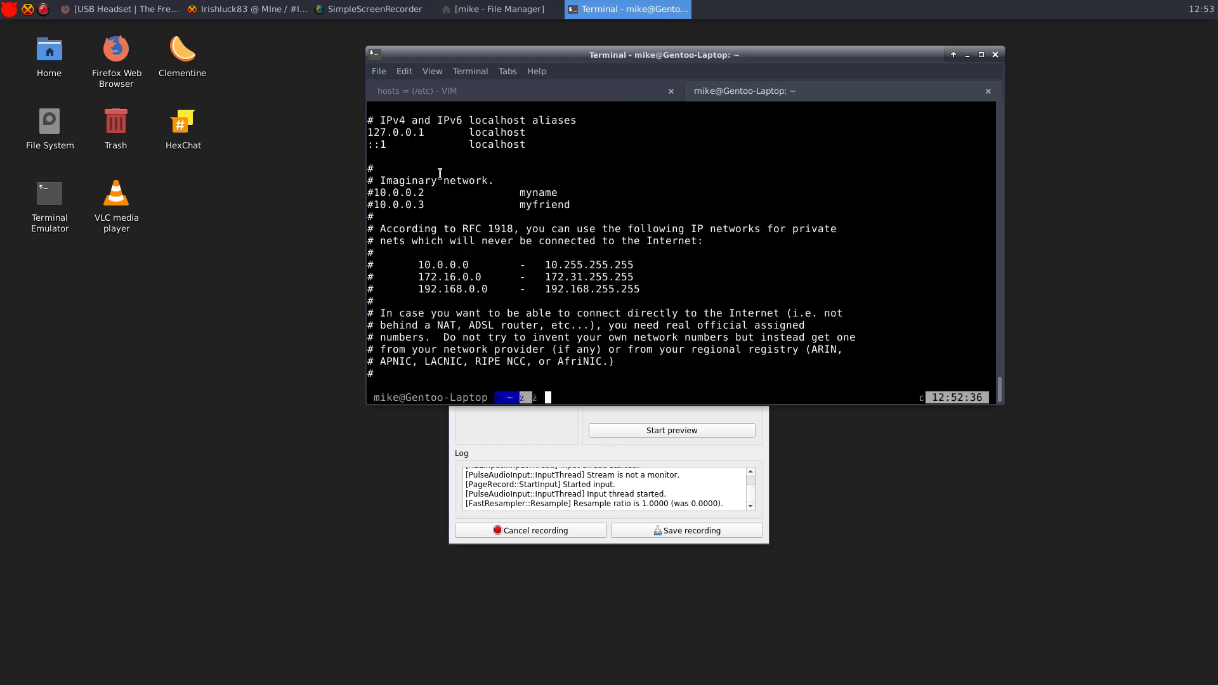
mouse_move(520, 189)
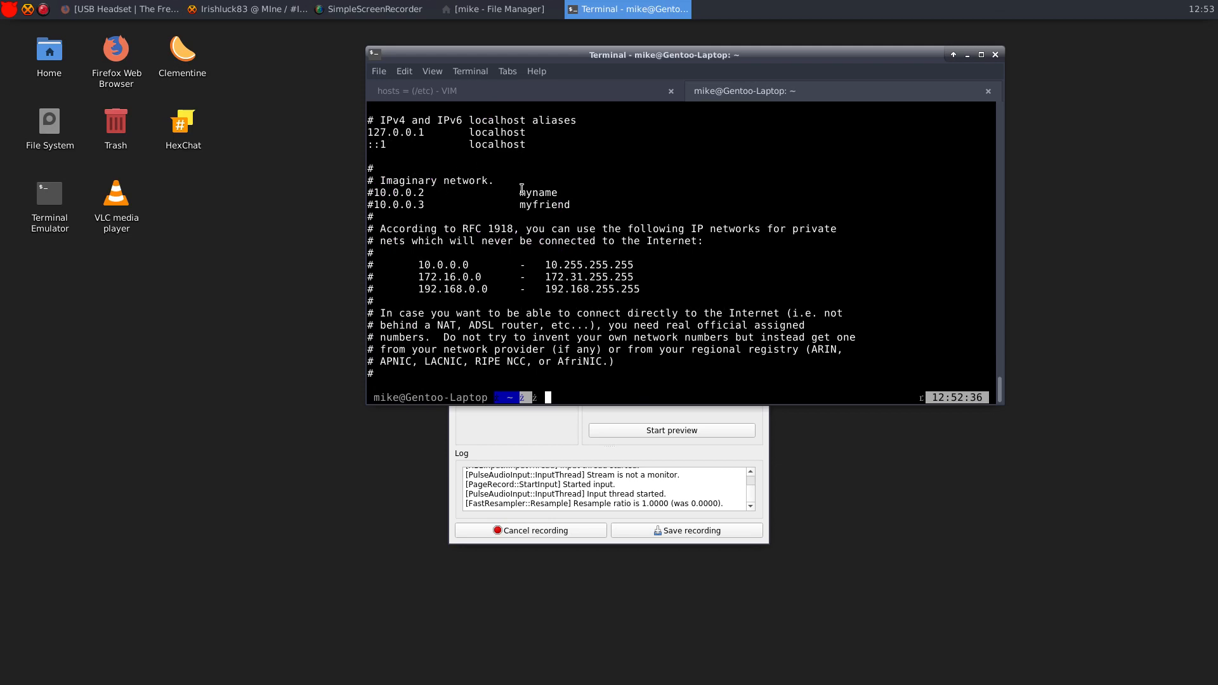
click(670, 91)
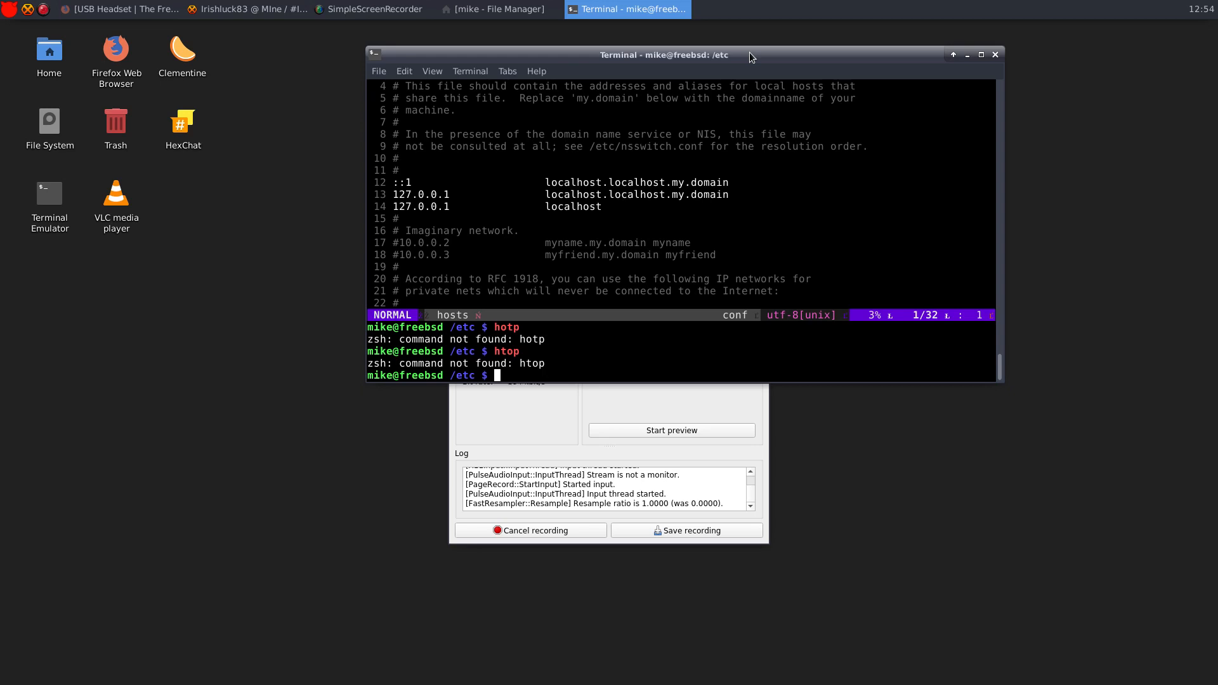
text(cd /u)
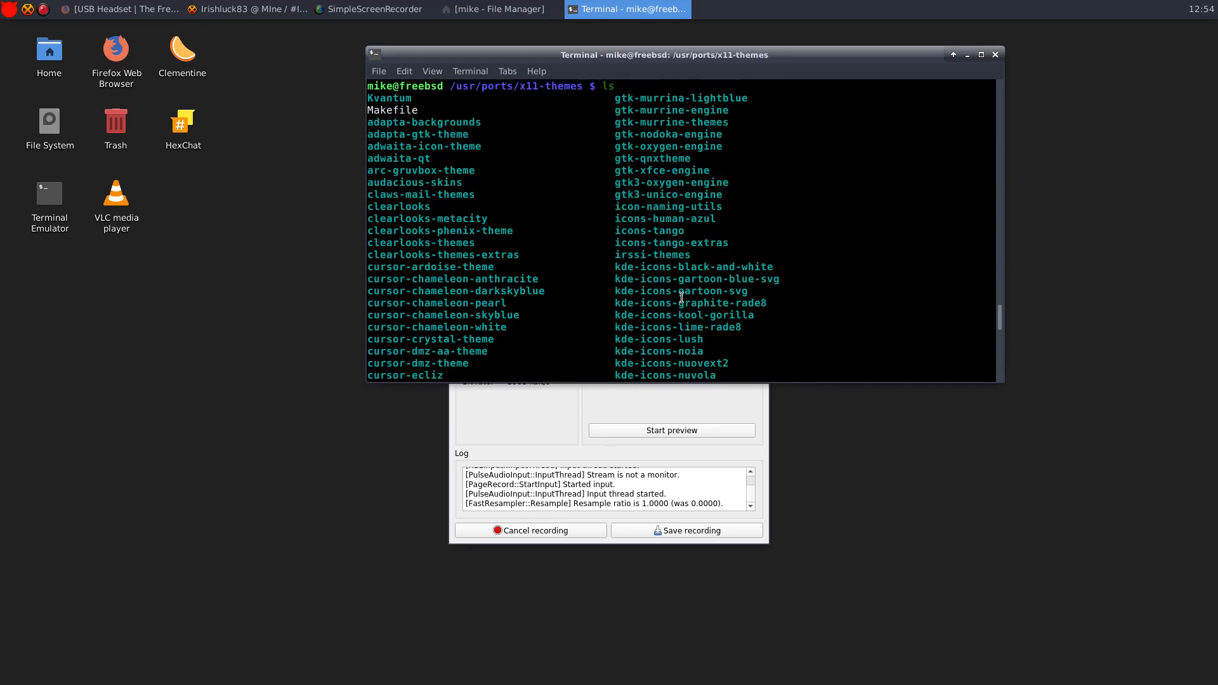
mouse_move(388, 179)
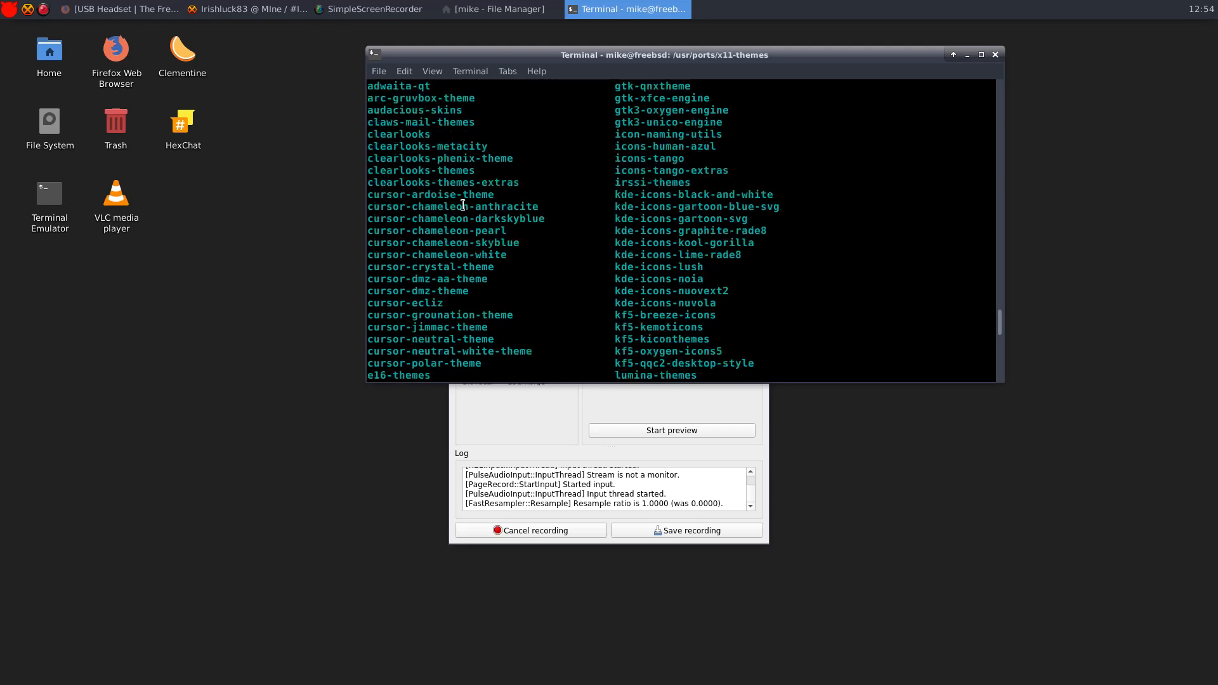
- Scroll the x11-themes listing down and pick out the gtk-arc-themes entry
scroll(down, 3)
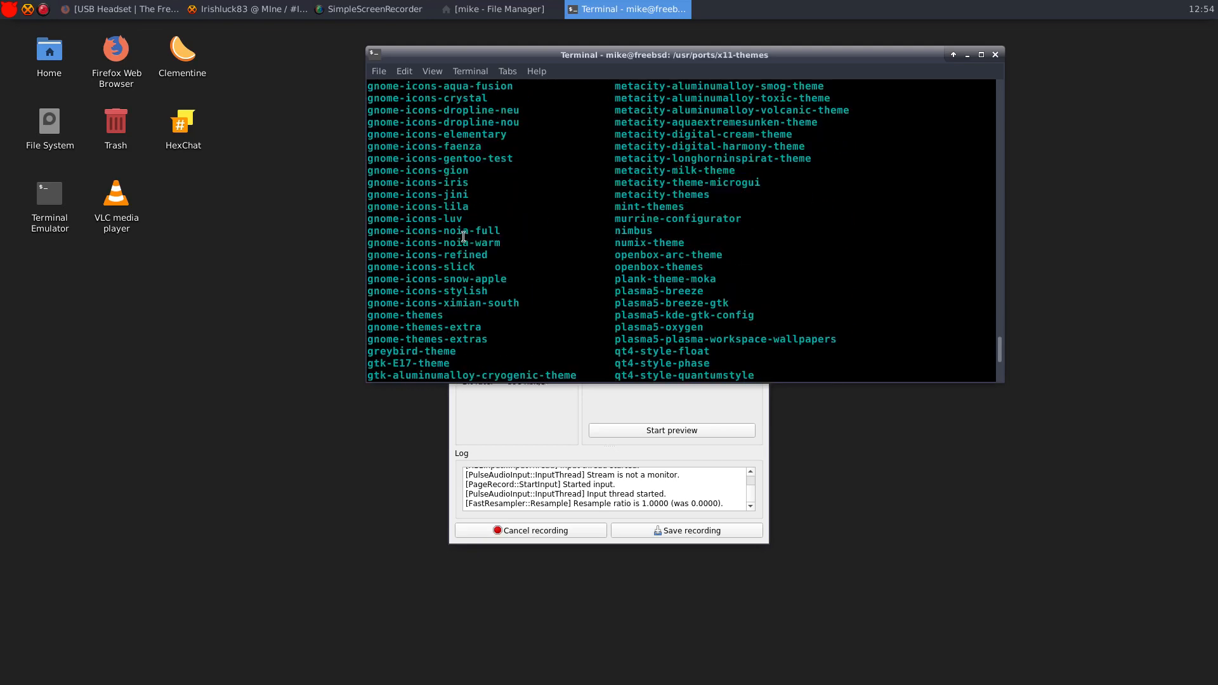
scroll(down, 3)
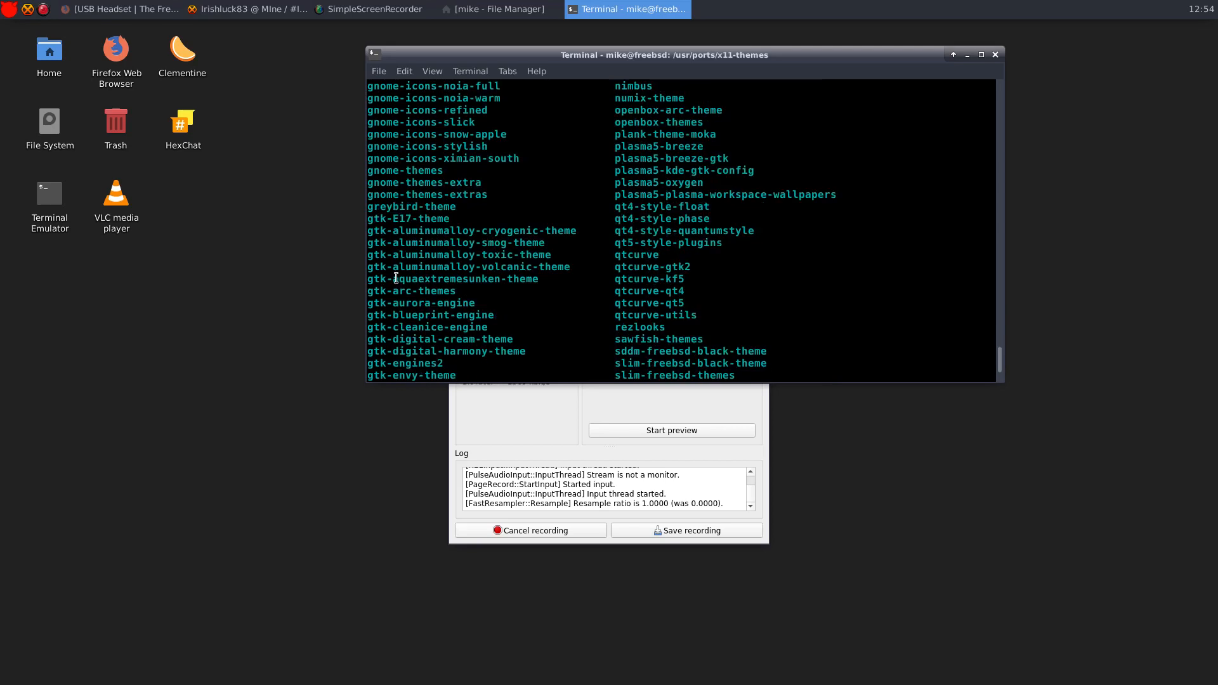
double_click(411, 291)
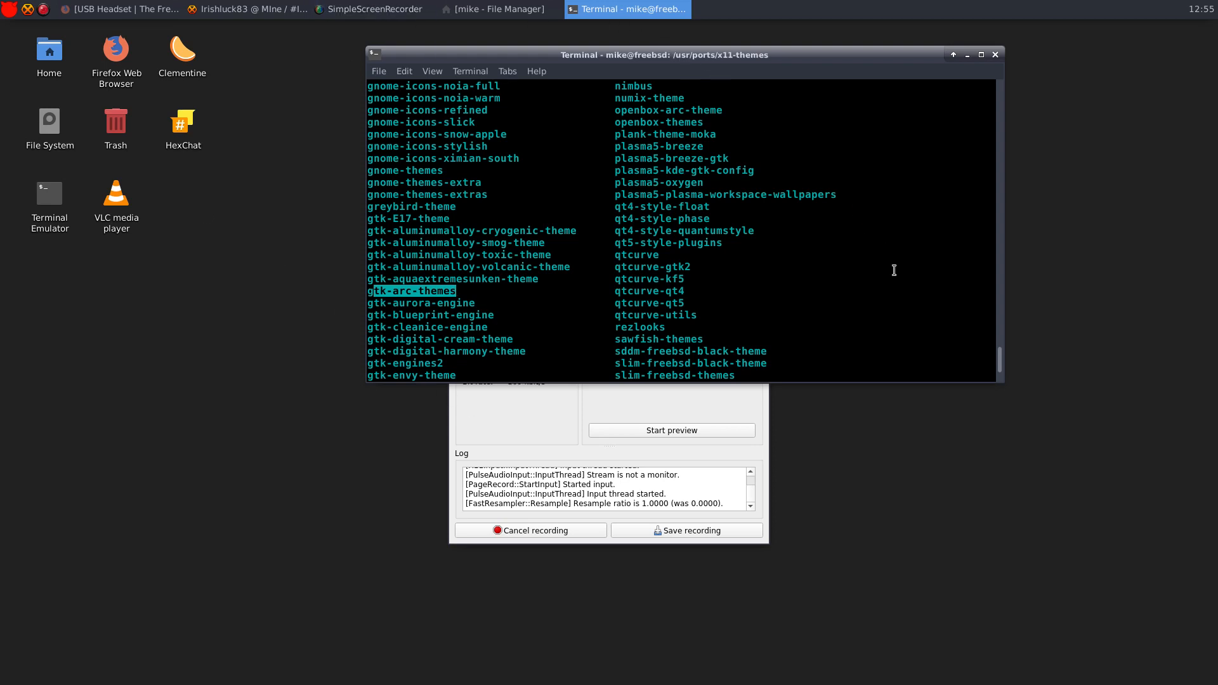
mouse_move(126, 93)
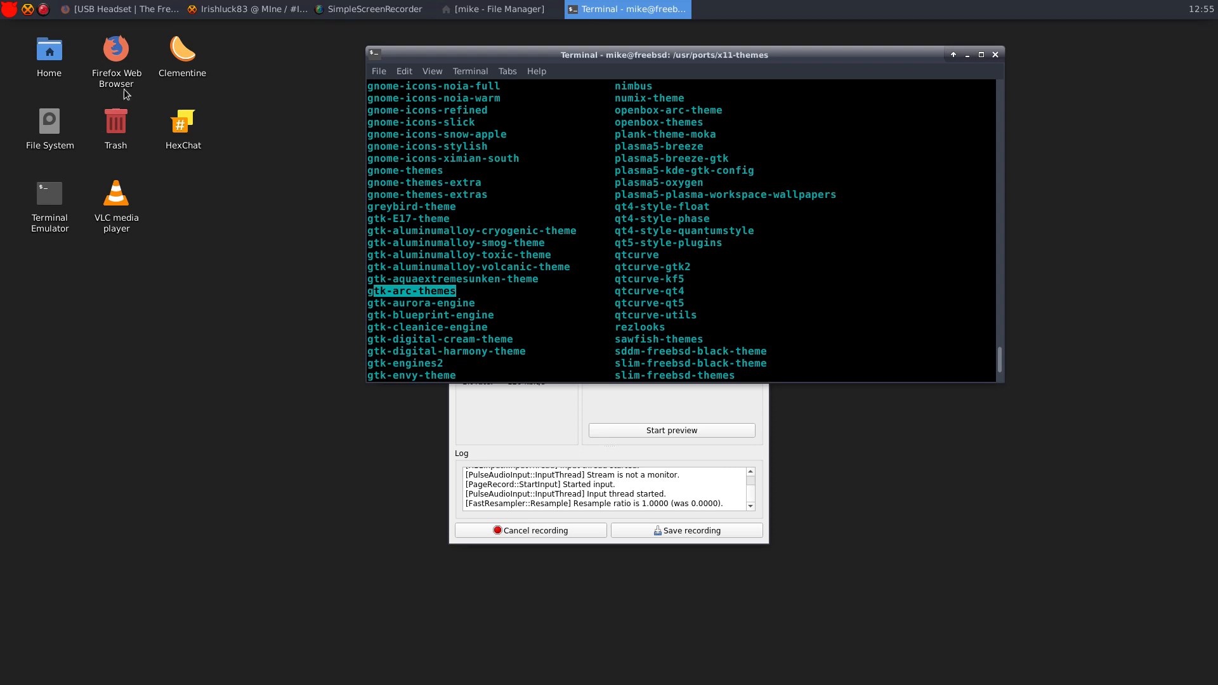
mouse_move(116, 51)
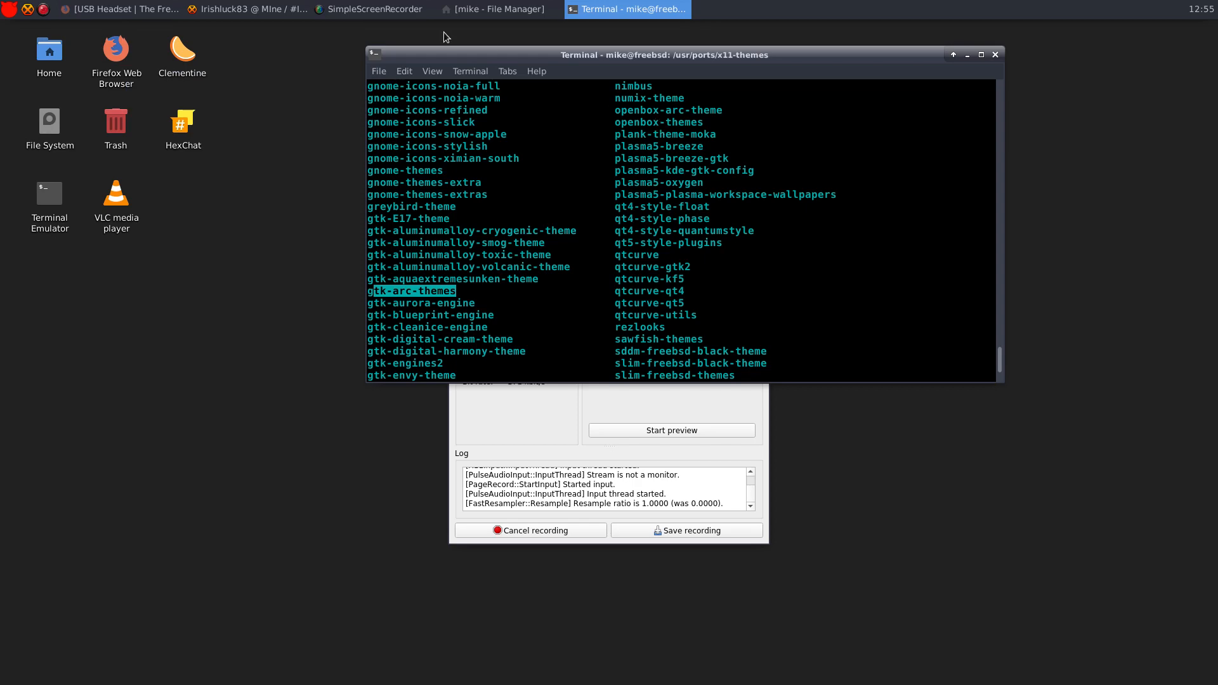
- Run screenfetch to show the FreeBSD 12.0 / XFCE4 system summary with its logo
text(screenf)
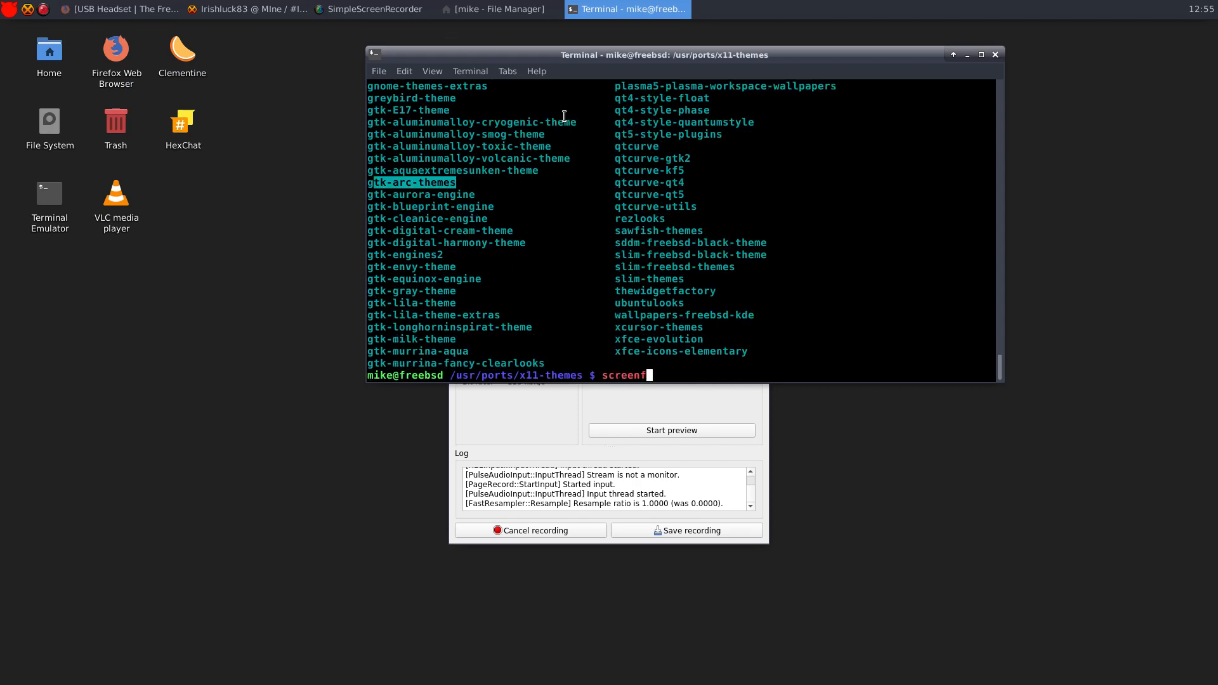
key(Return)
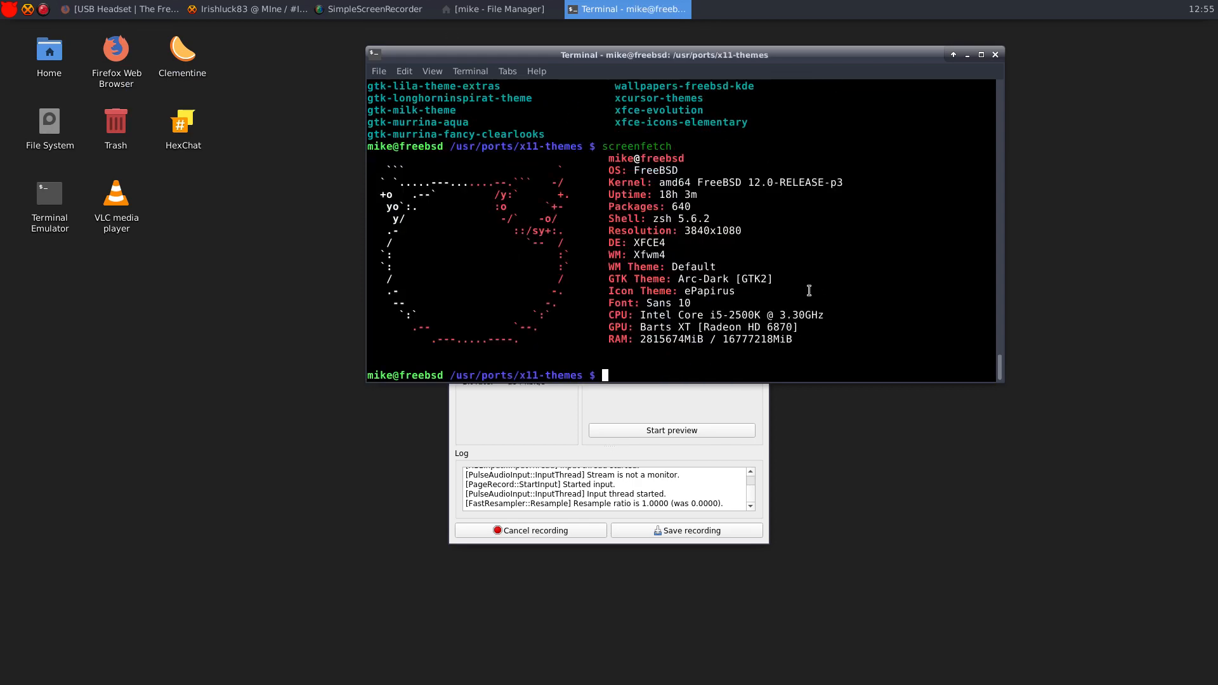
mouse_move(711, 285)
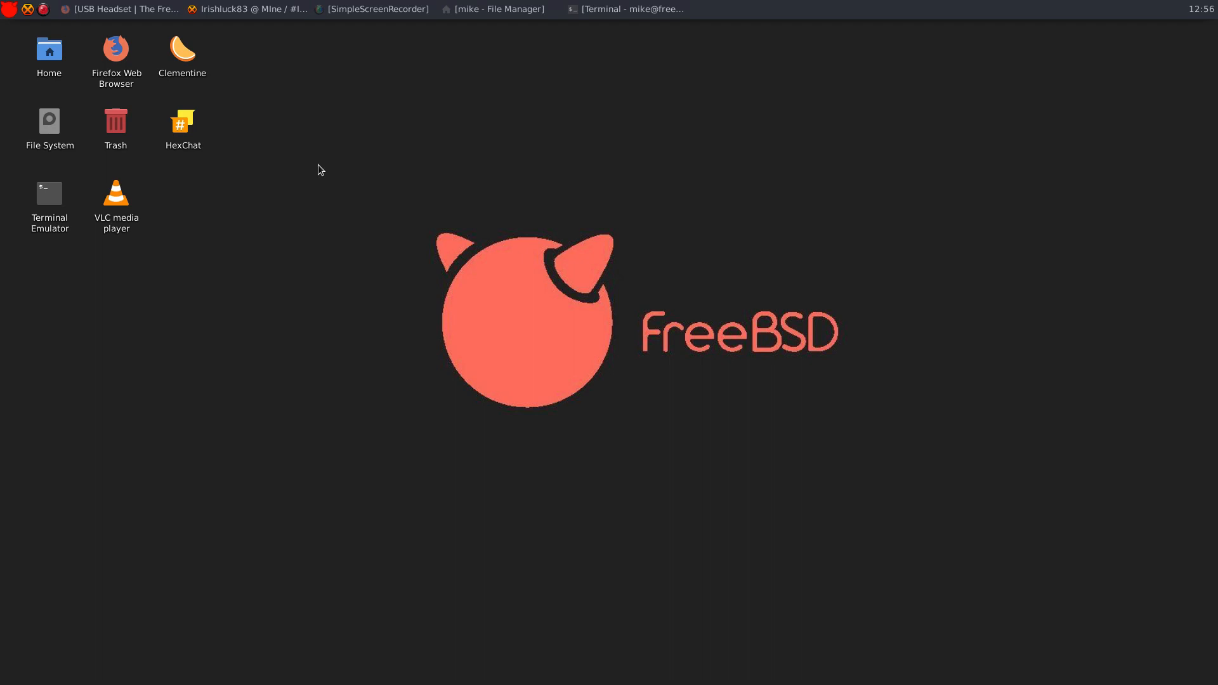
- Restore the file manager and terminal windows from the taskbar
click(497, 9)
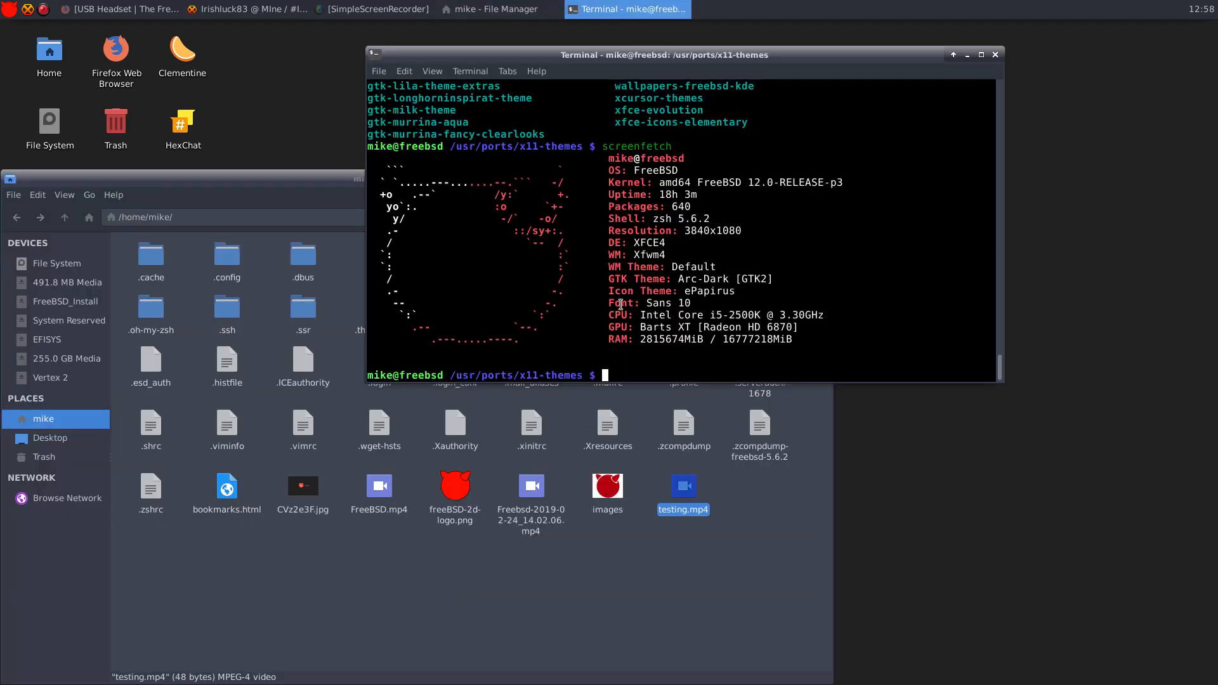
- Leave x11-themes for the parent ports directory and begin typing spotifyd at the prompt
text(cd ..)
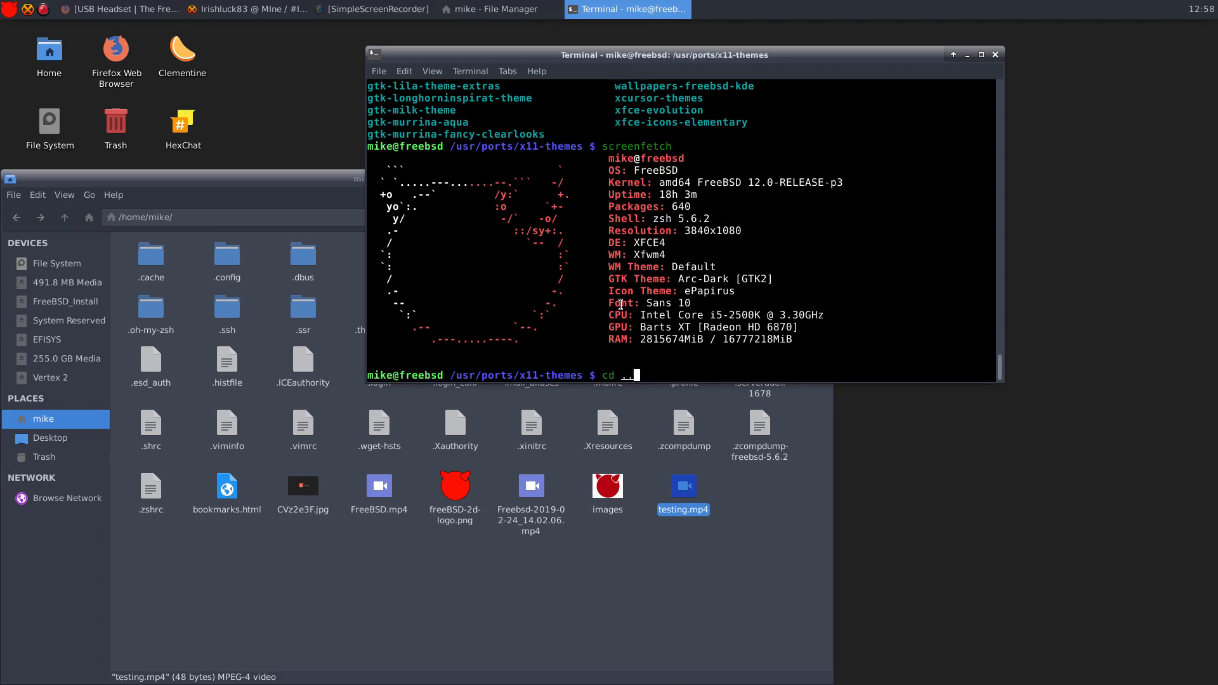
key(Return)
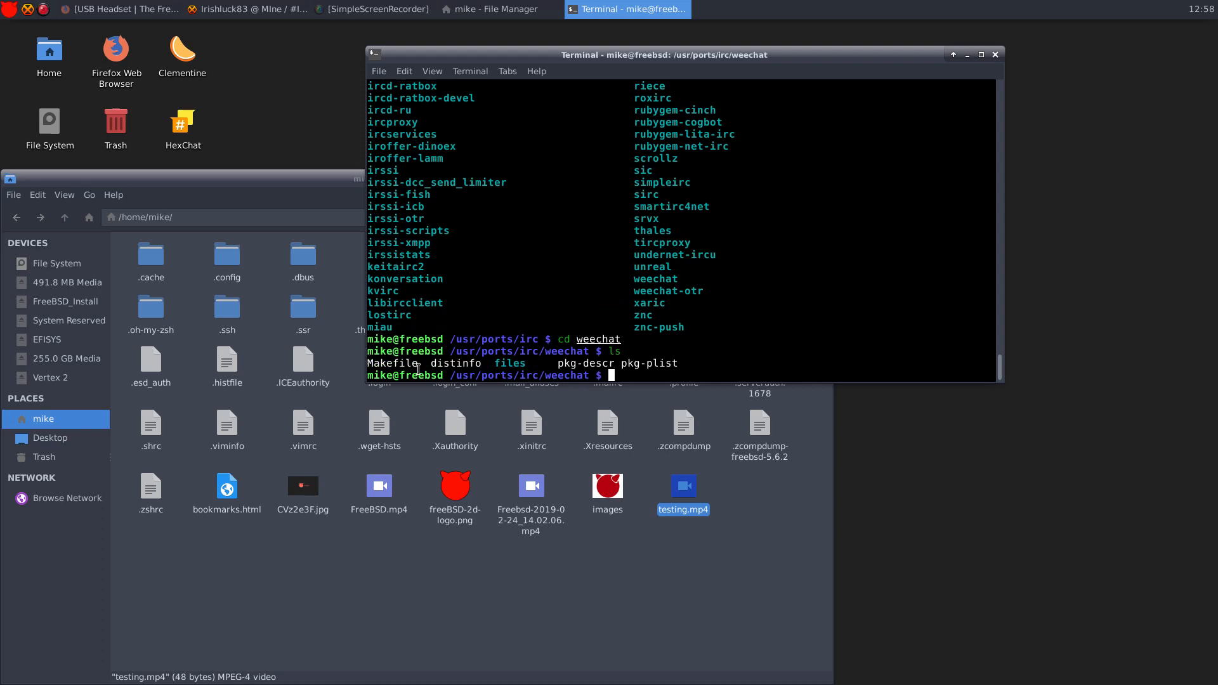
mouse_move(773, 410)
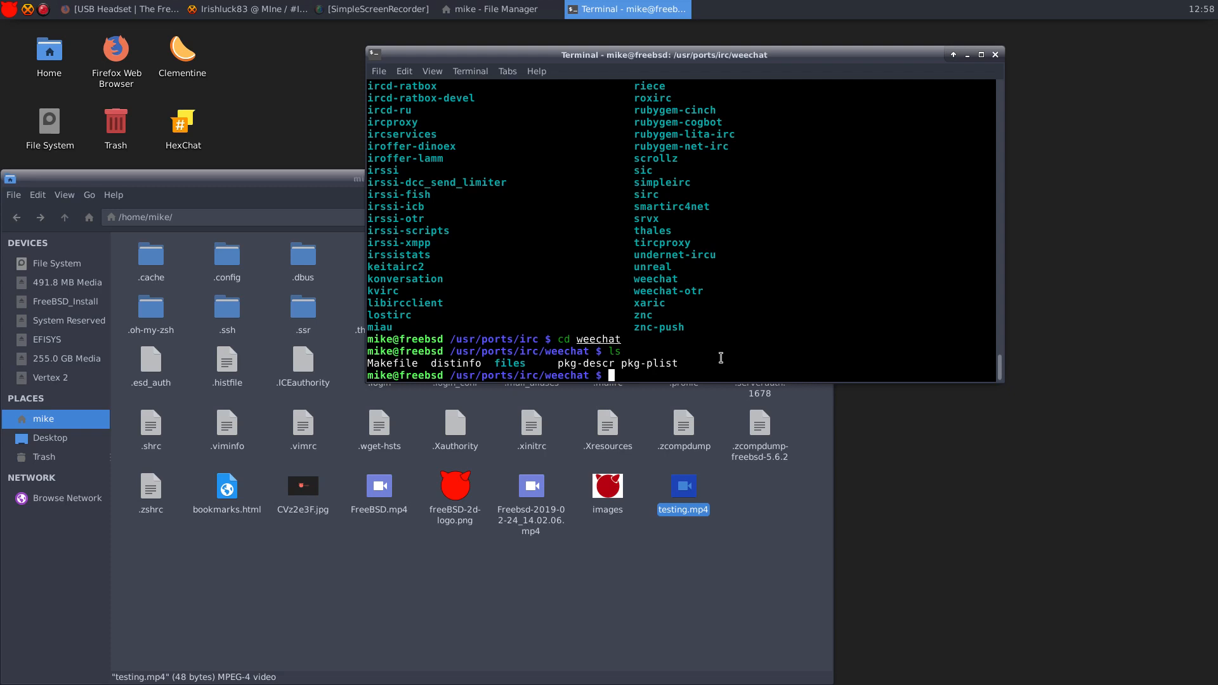
text(spot)
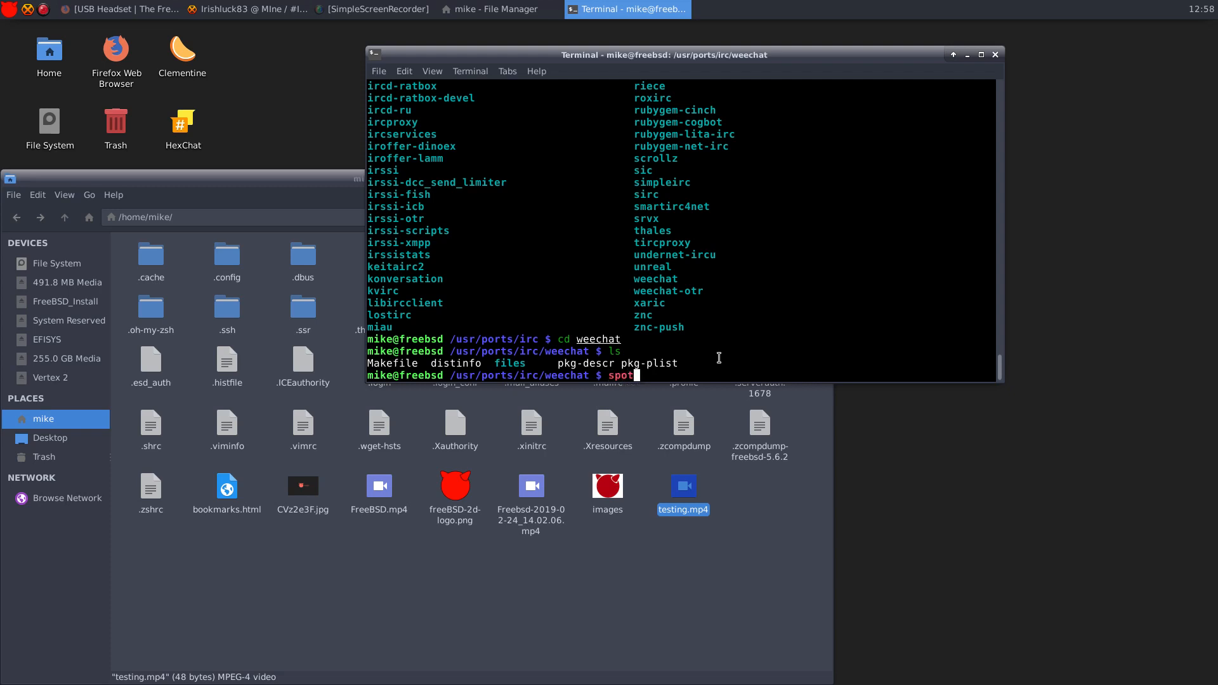
text(ifyd)
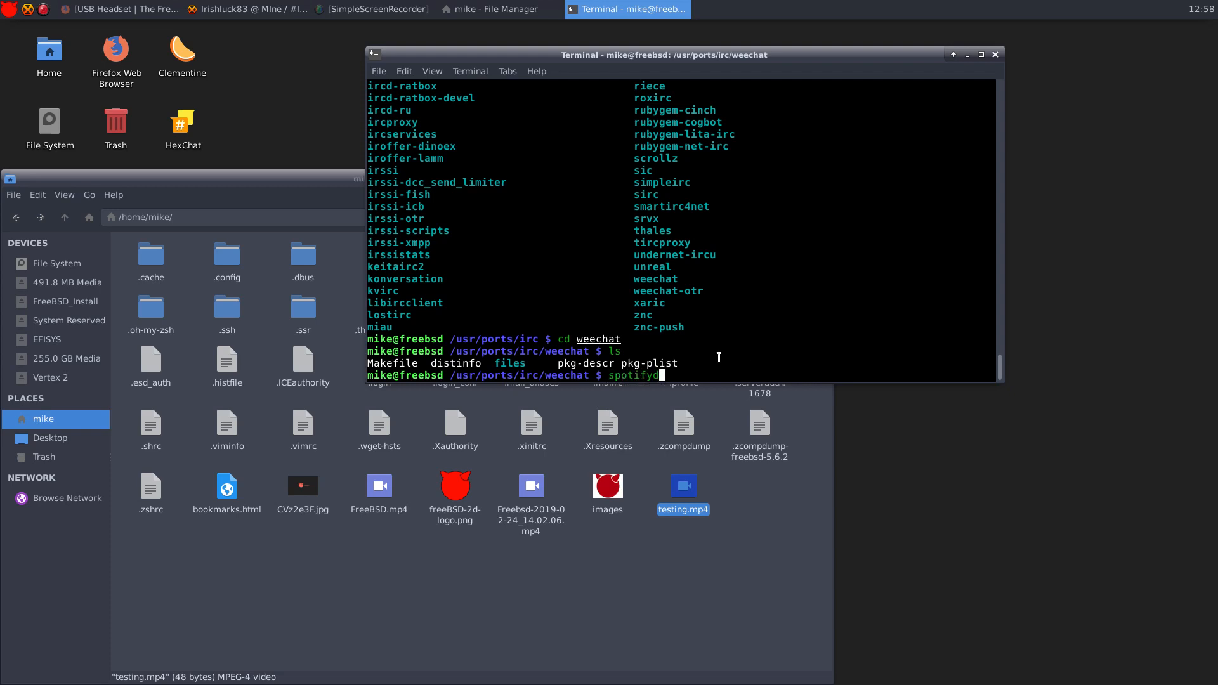